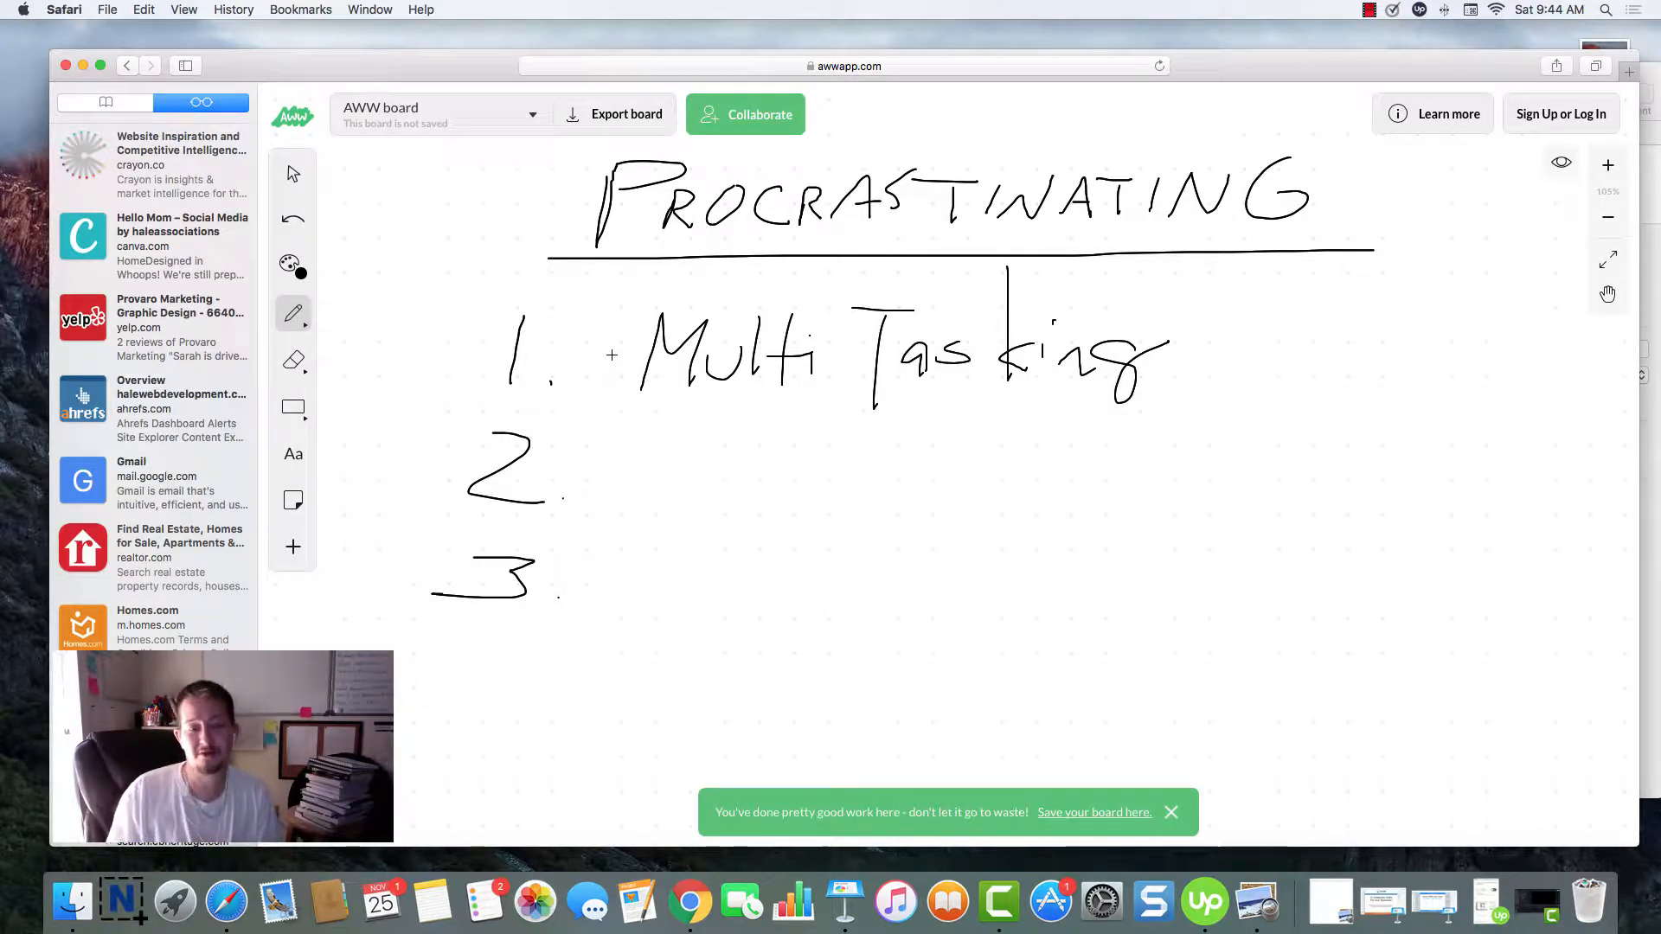
- Cross out 'Multi Tasking' beside item 1 with a red line
click(293, 265)
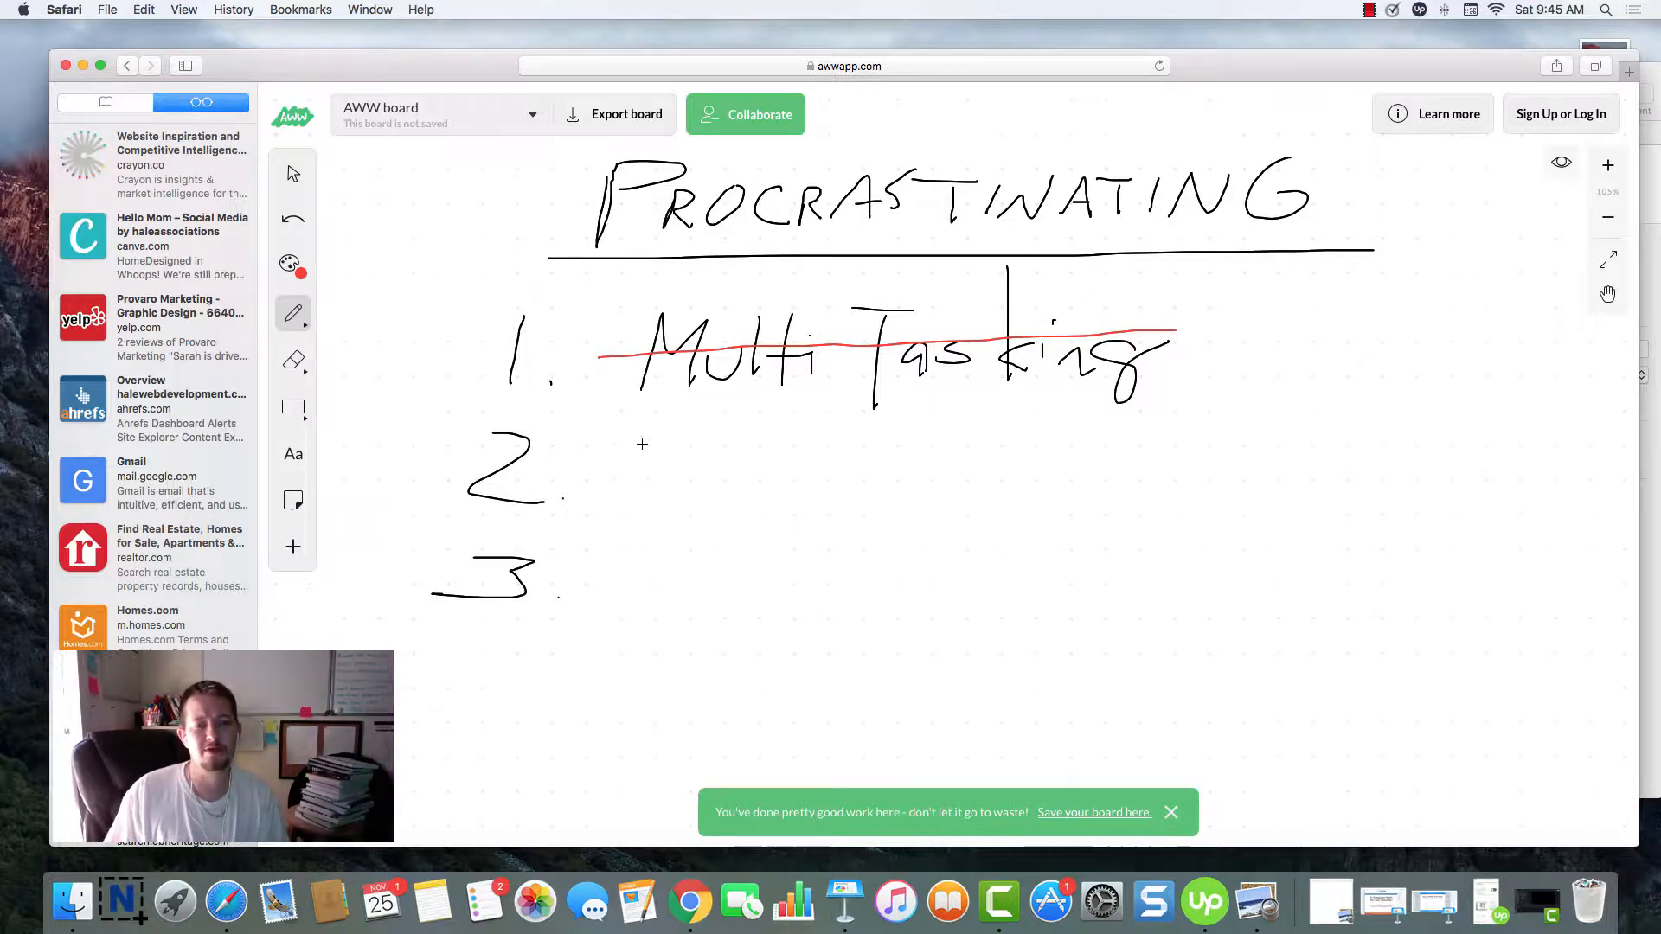
mouse_move(680, 438)
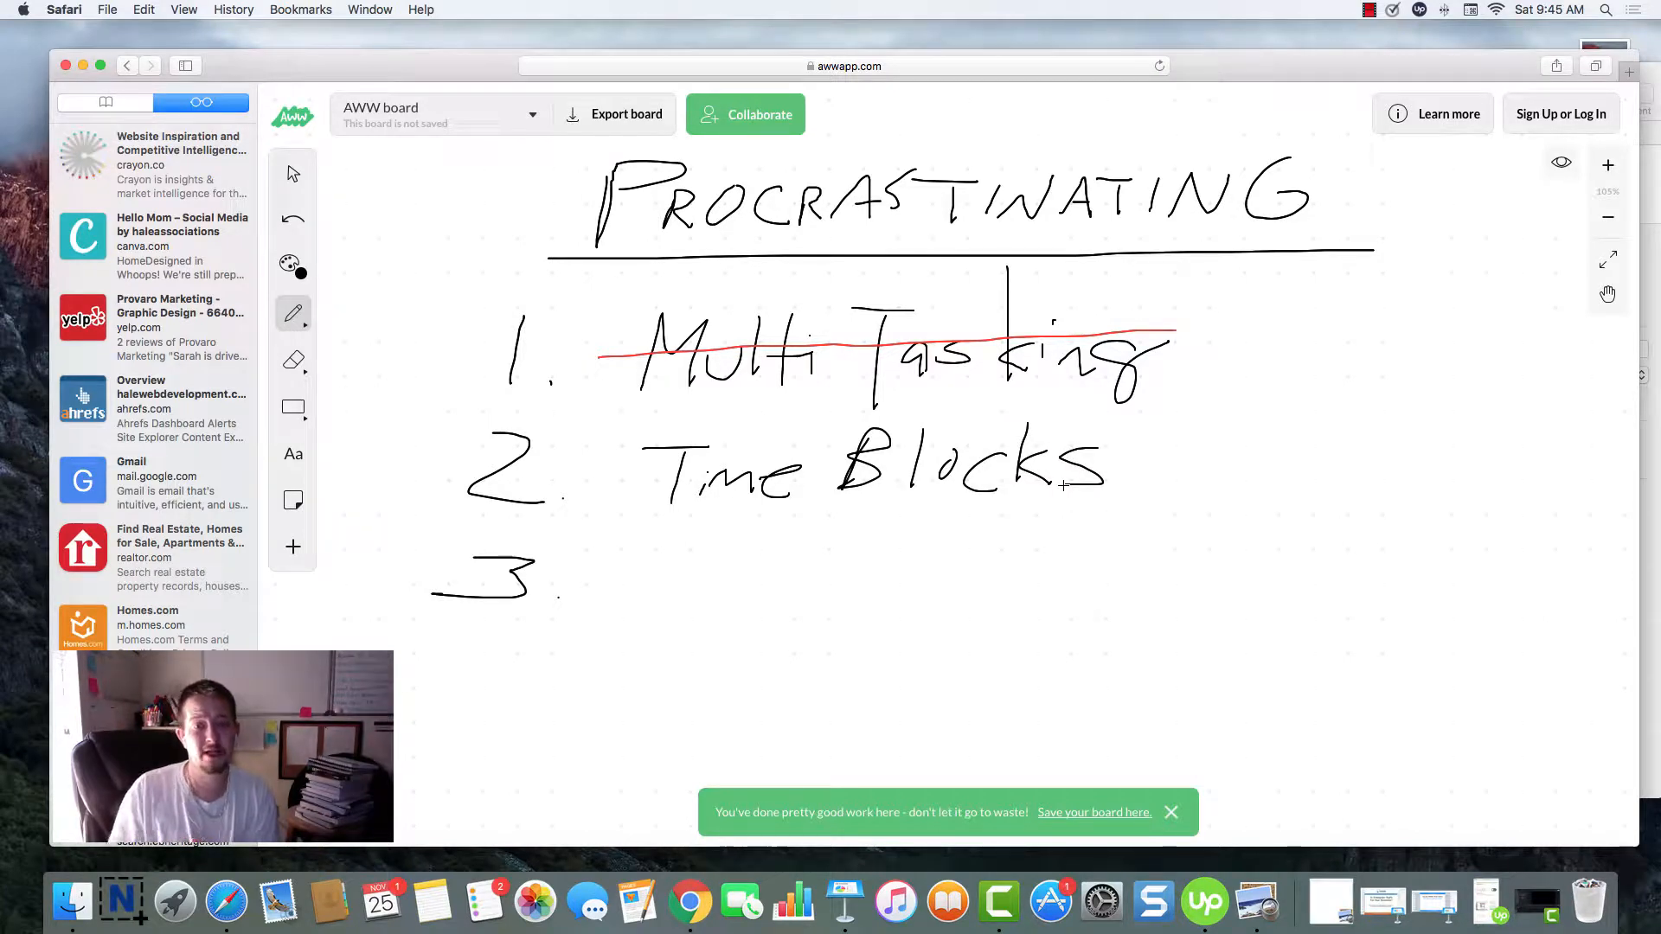
- Write 'Time Blocks' as item 2 and switch the pen colour to blue
click(292, 264)
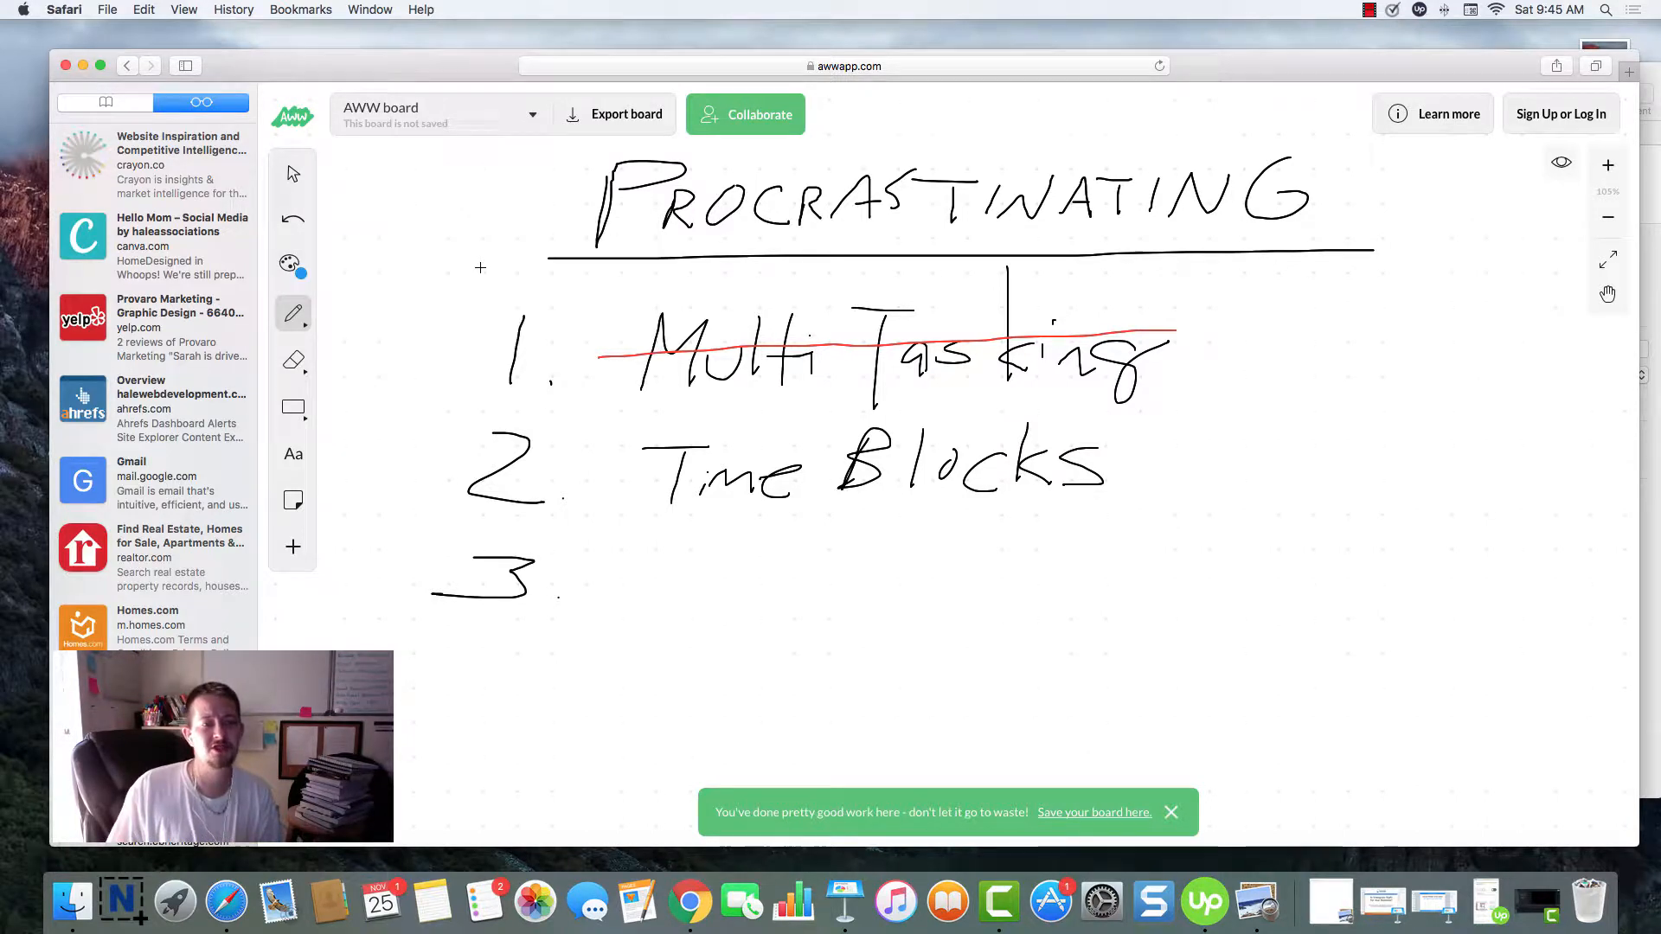
click(1608, 217)
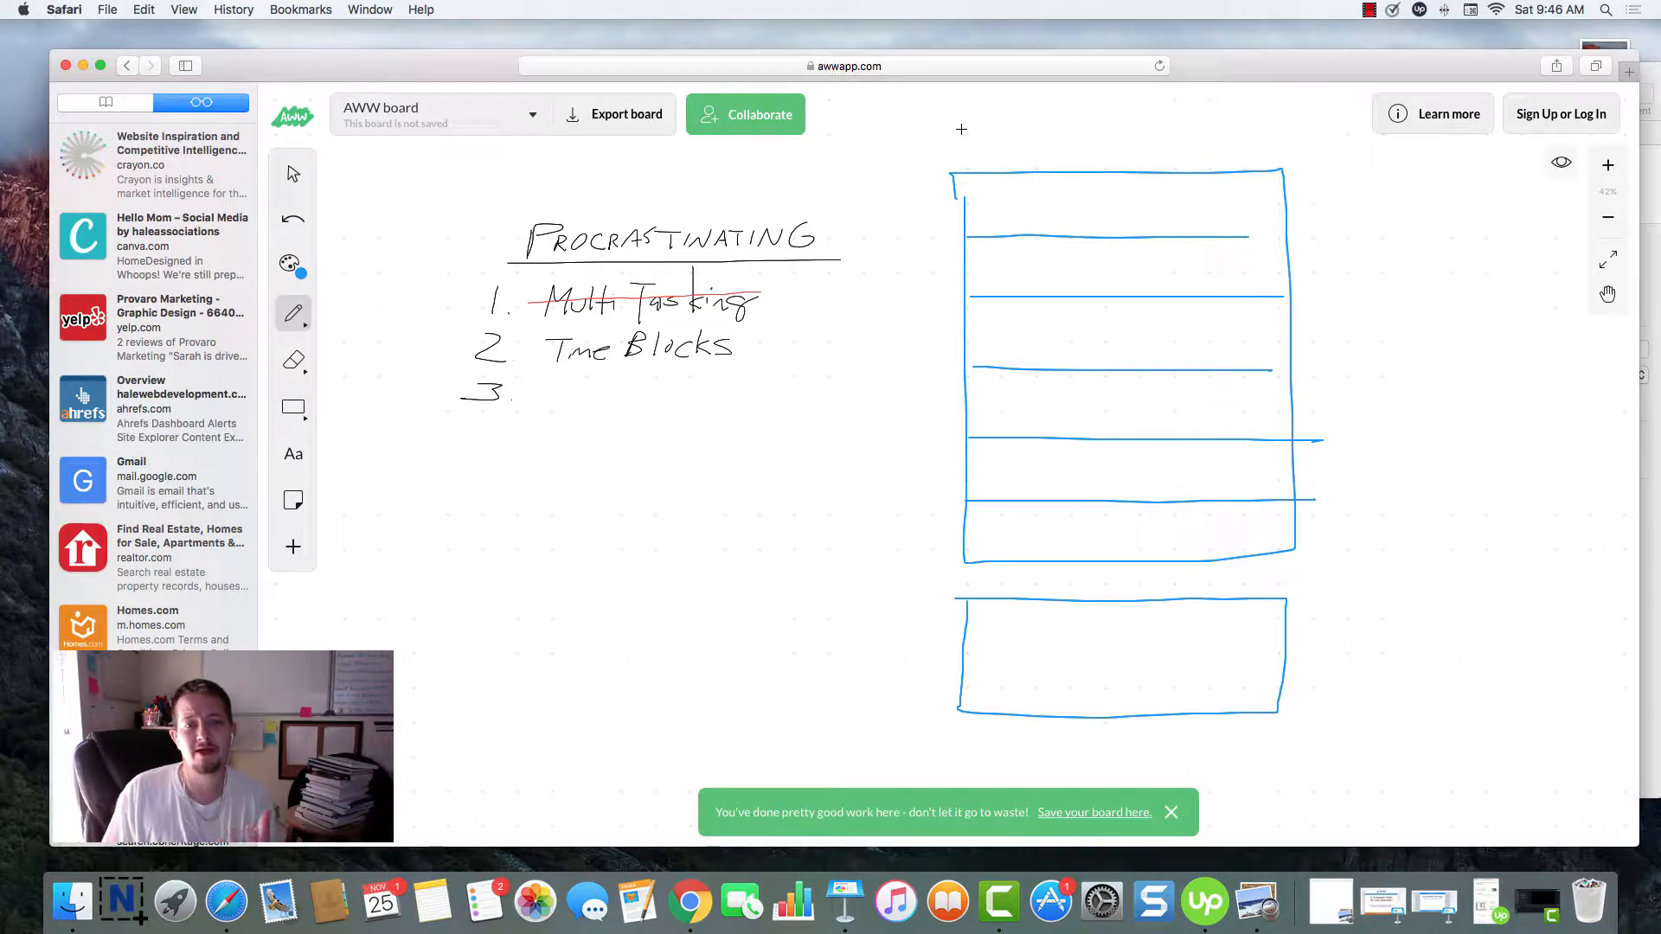
mouse_move(1010, 199)
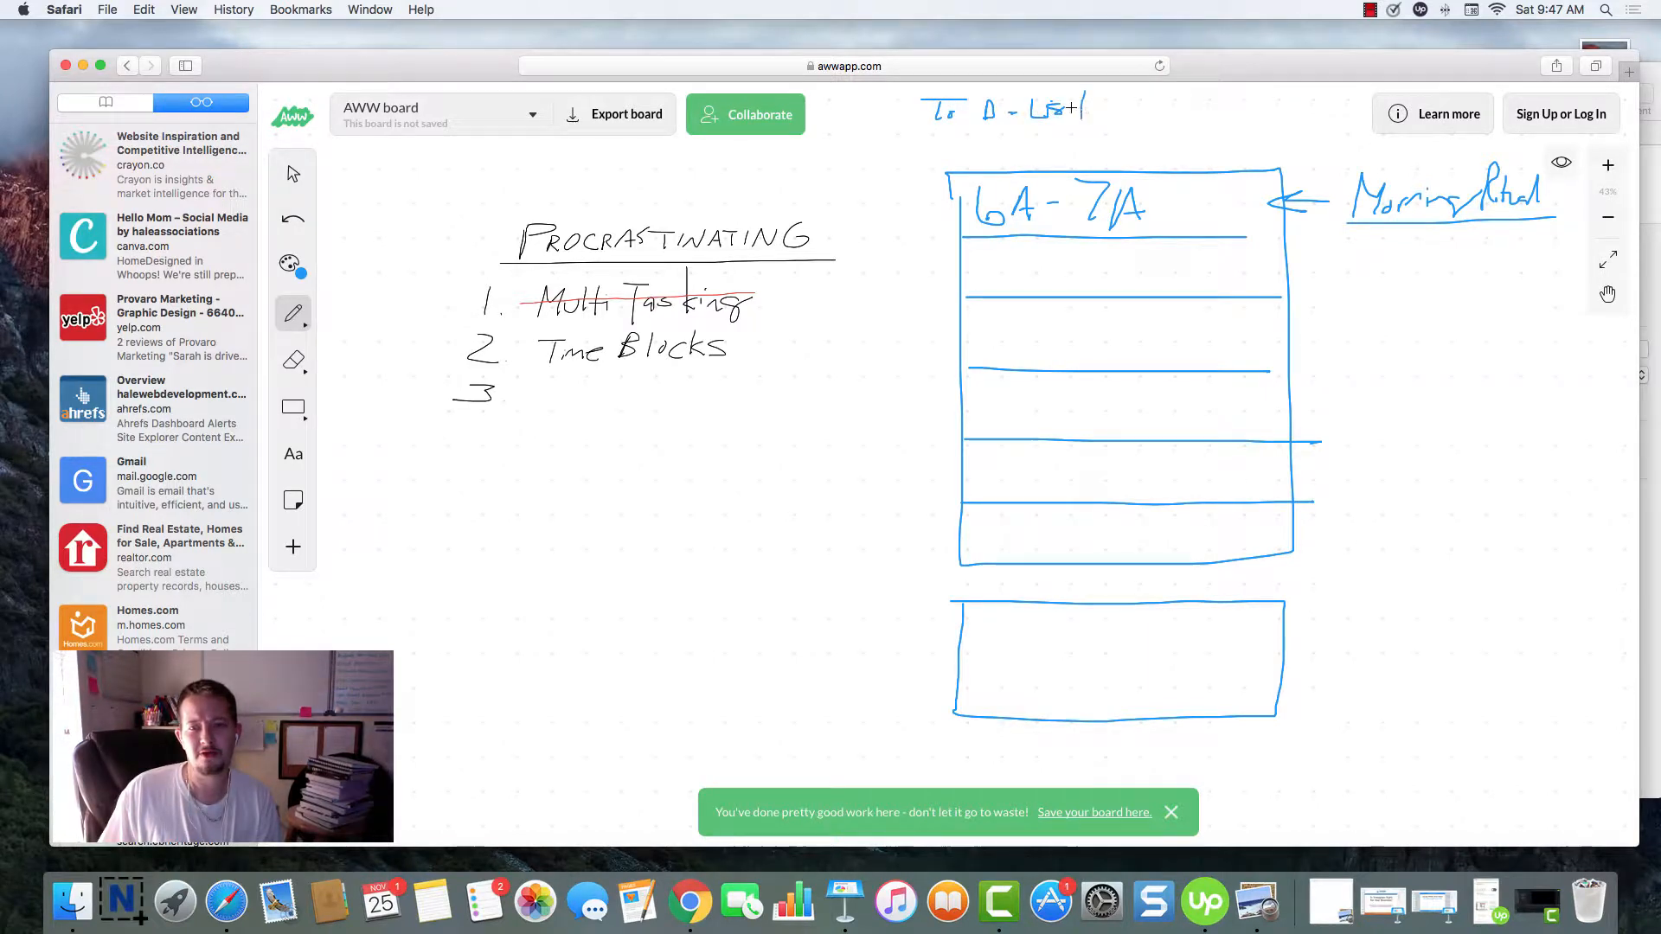
mouse_move(1077, 246)
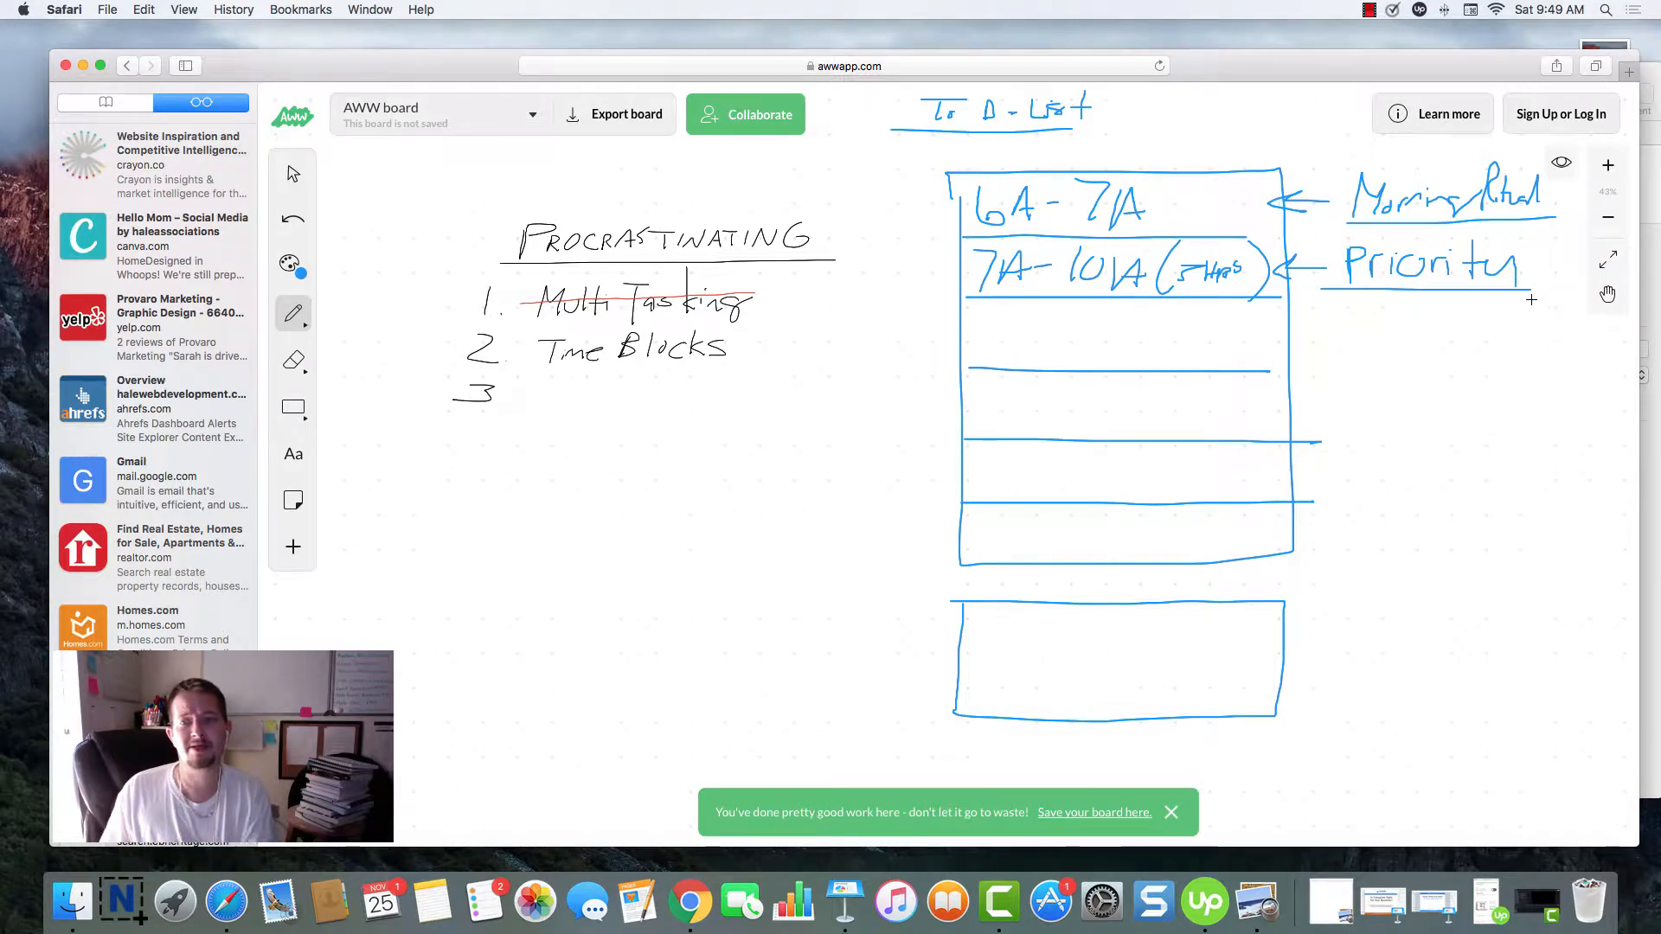
mouse_move(1299, 302)
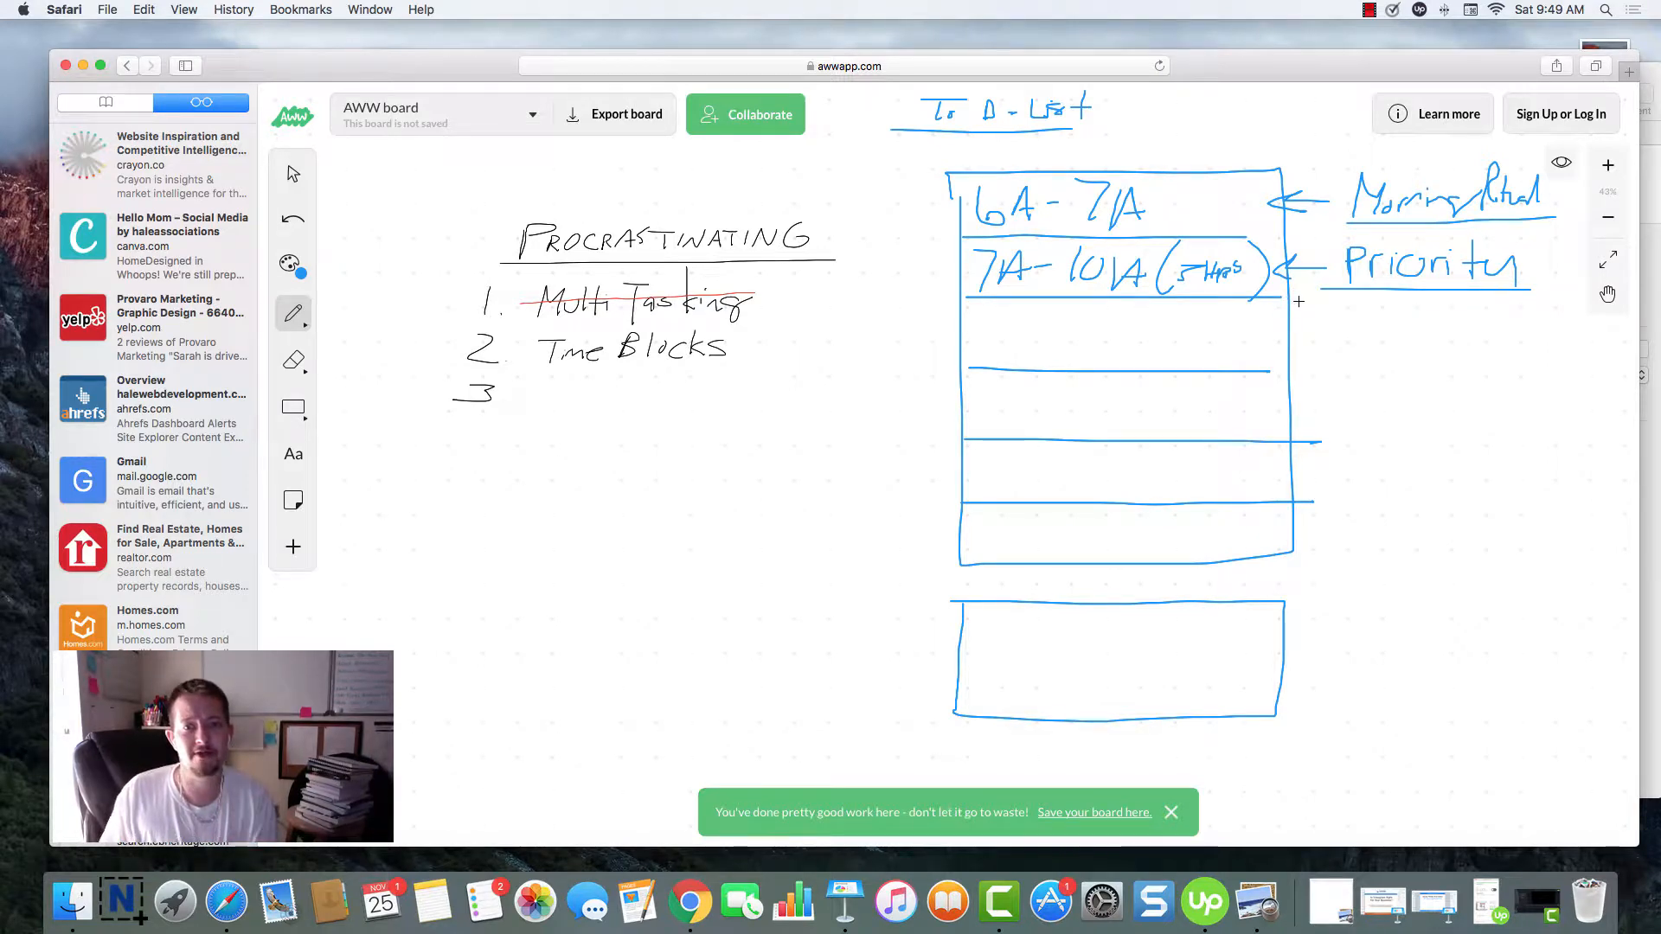
mouse_move(925, 207)
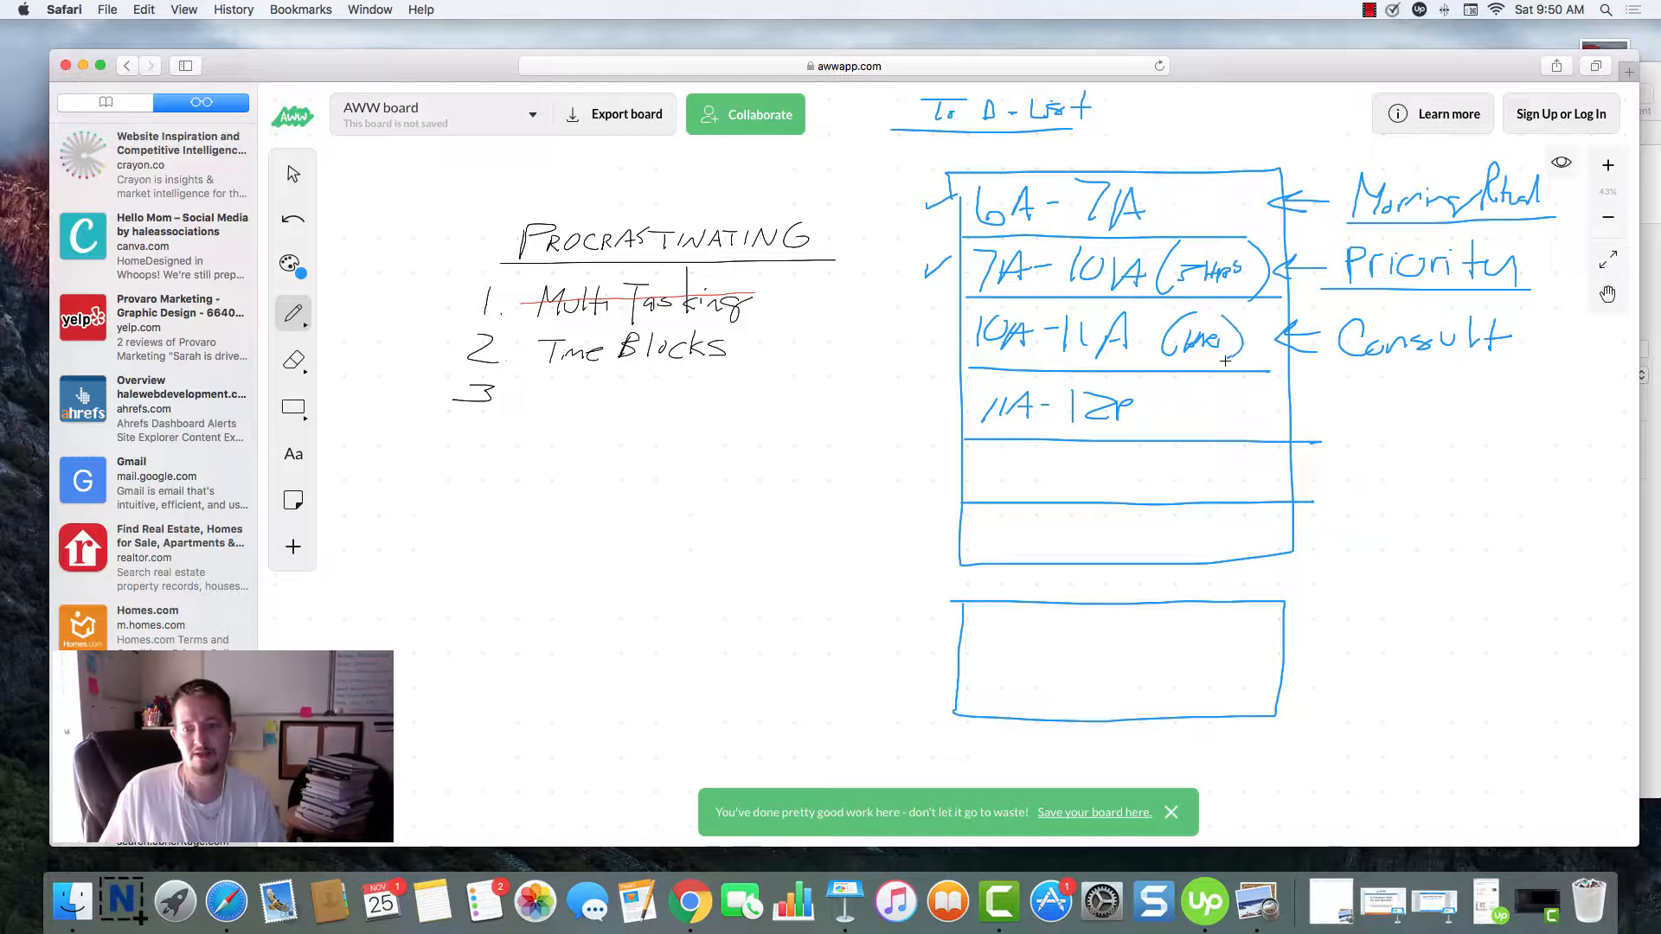
mouse_move(1211, 397)
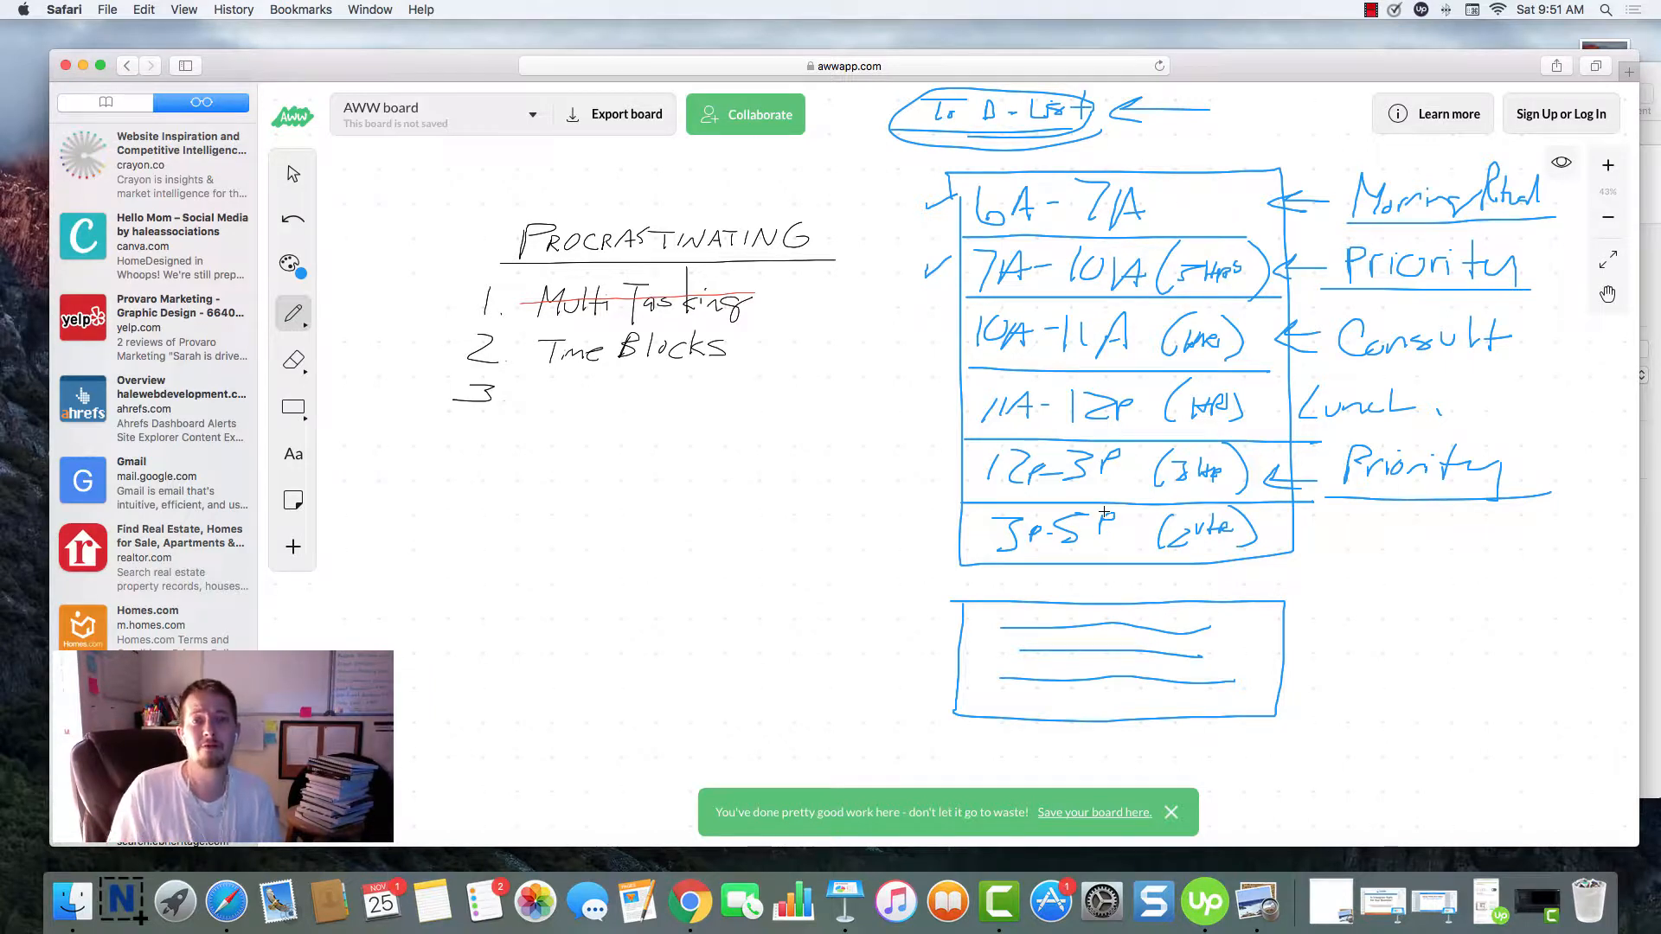
mouse_move(946, 384)
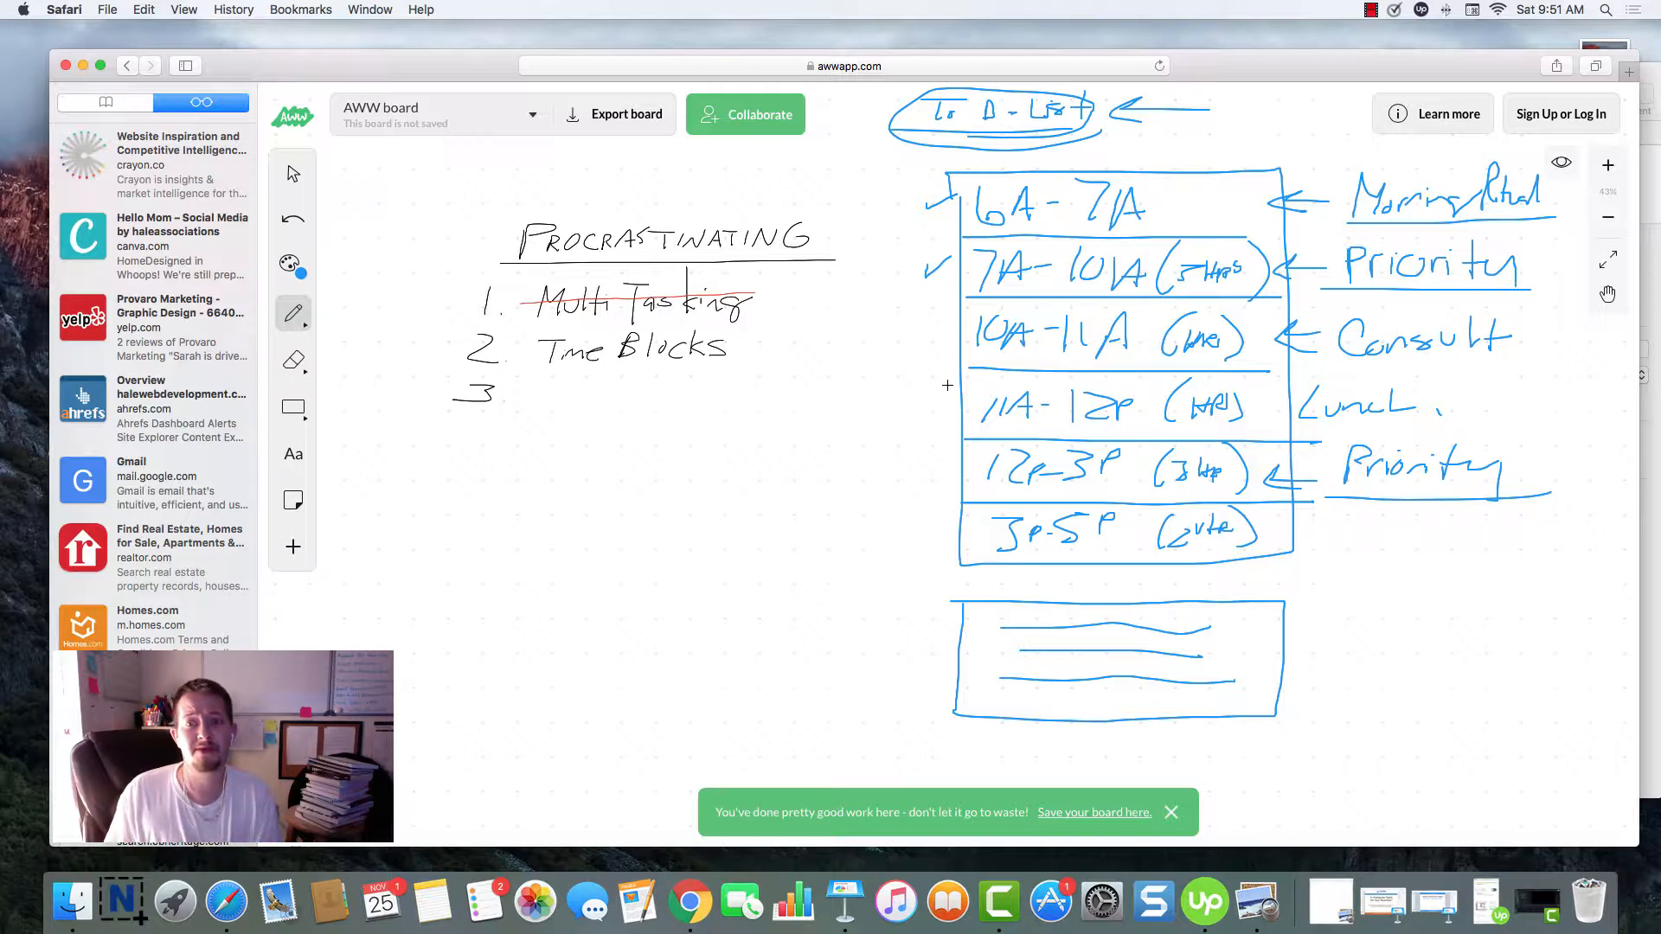
mouse_move(1155, 226)
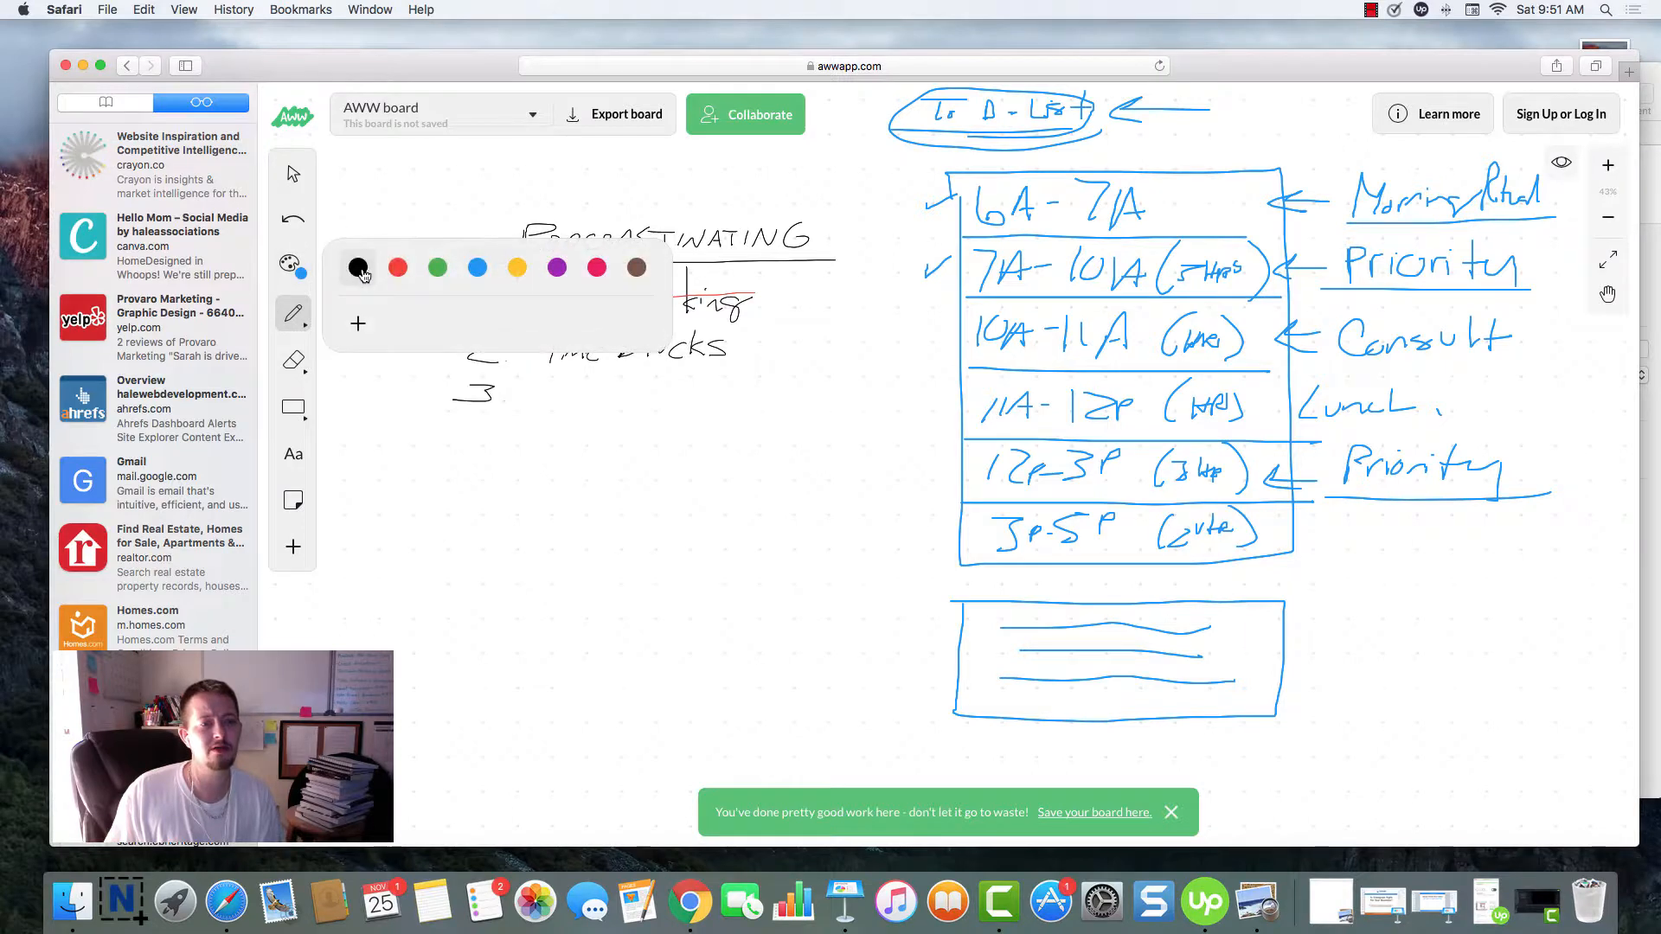
- Show the pen colour swatches from the left toolbar's colour palette
click(358, 267)
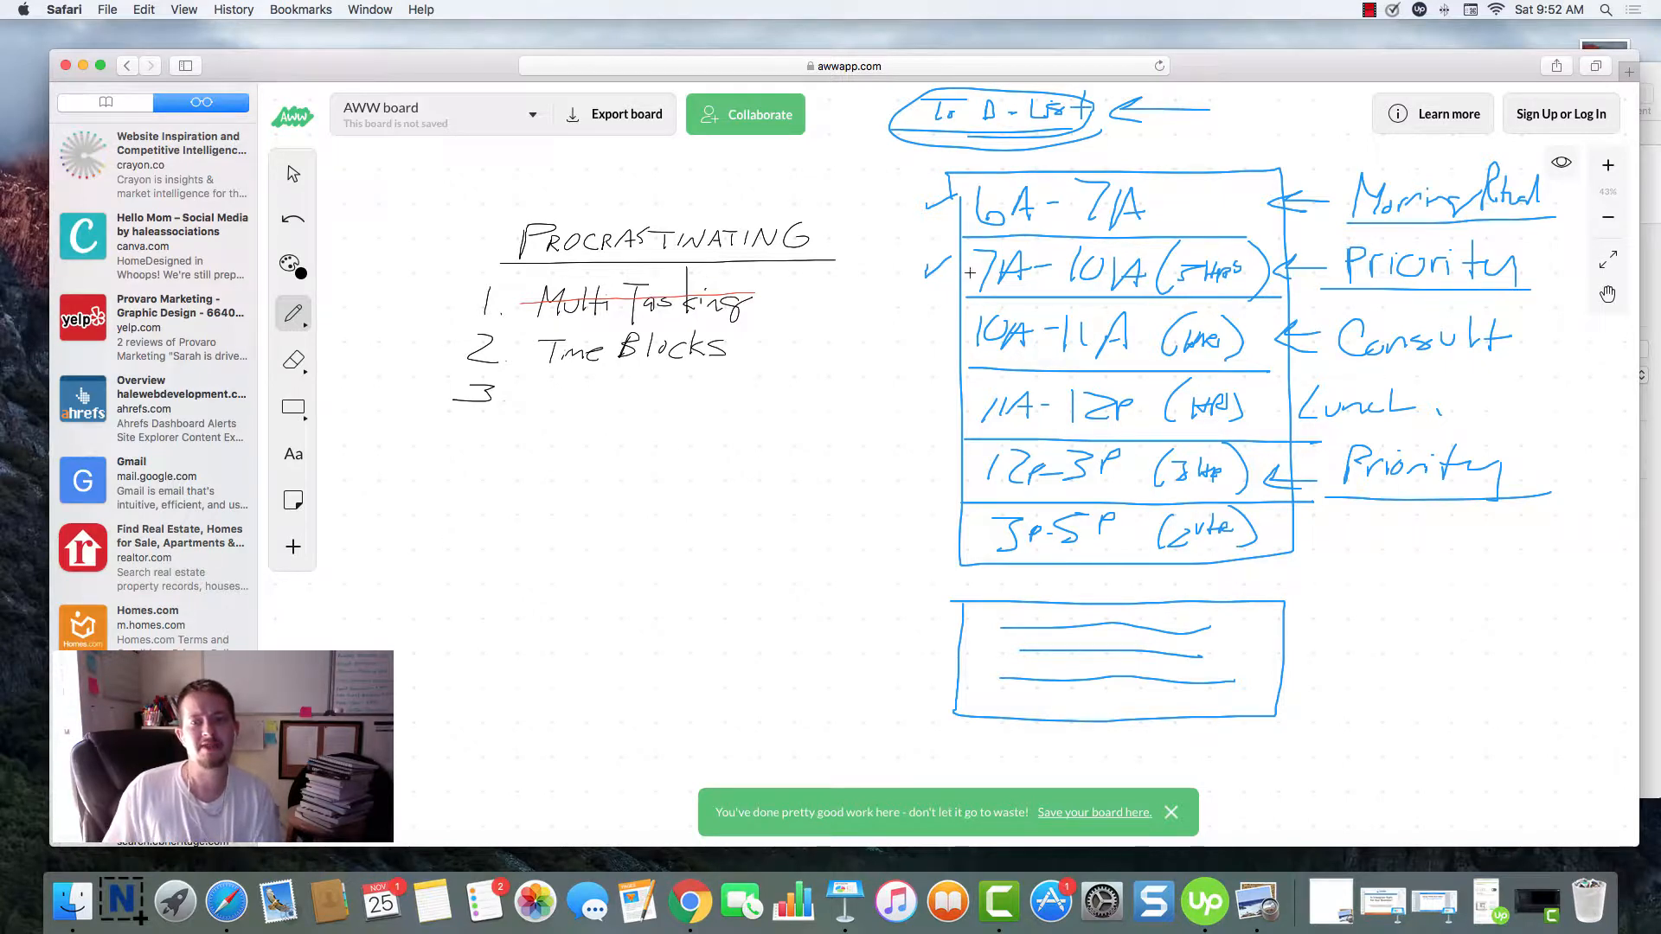
mouse_move(584, 572)
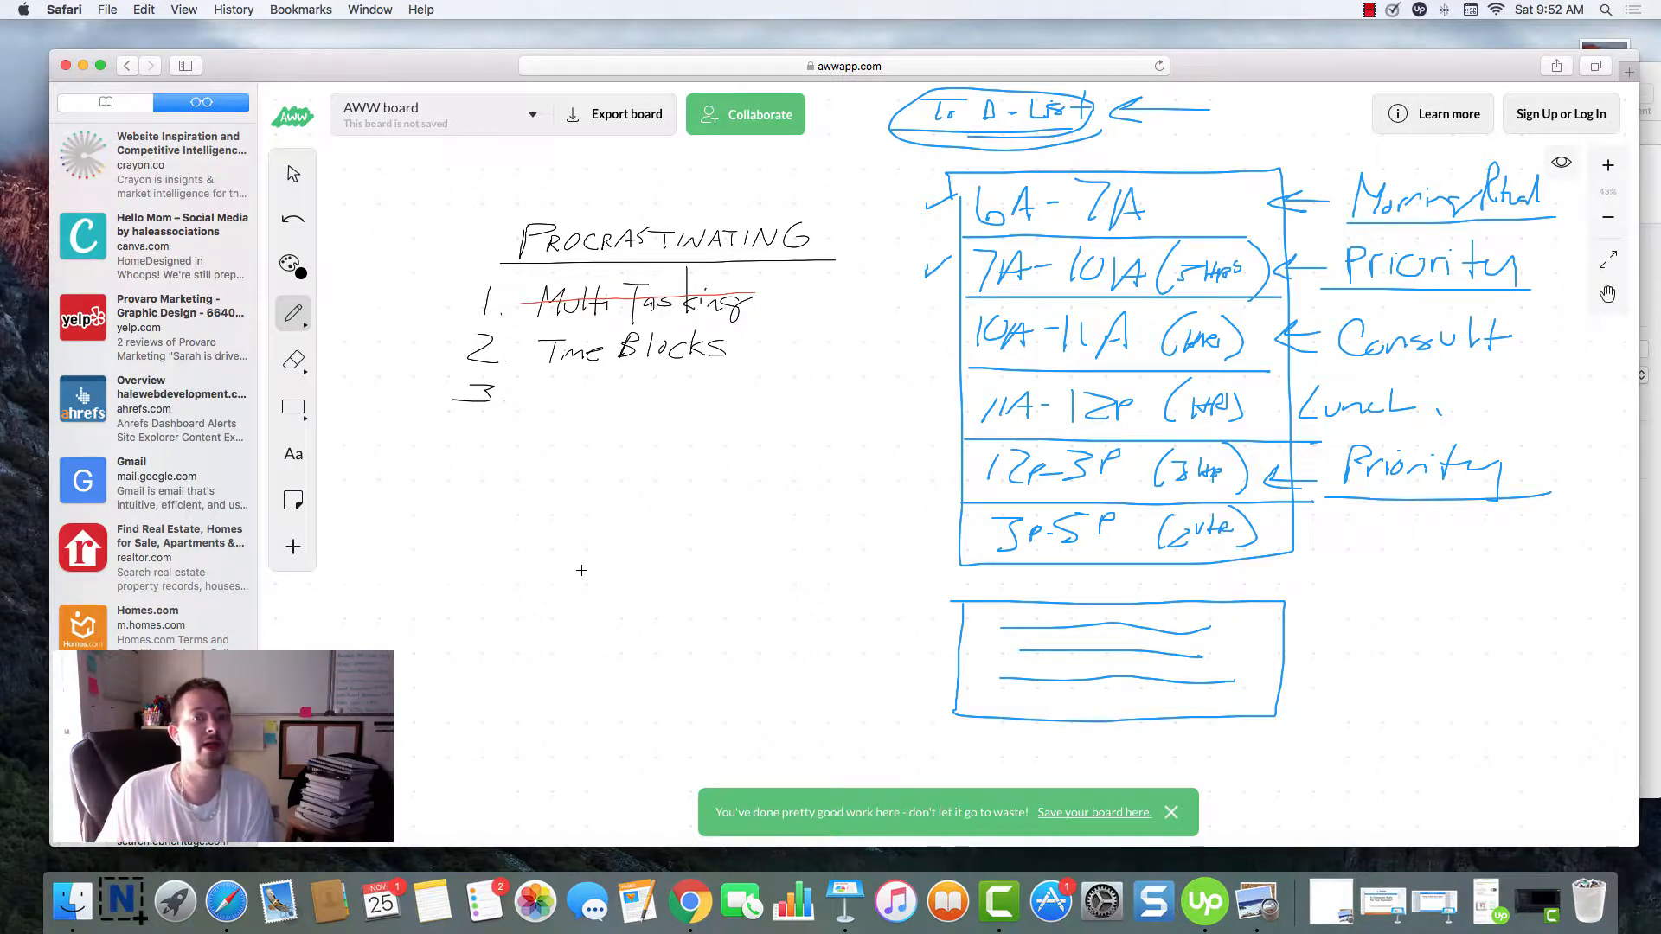
mouse_move(652, 565)
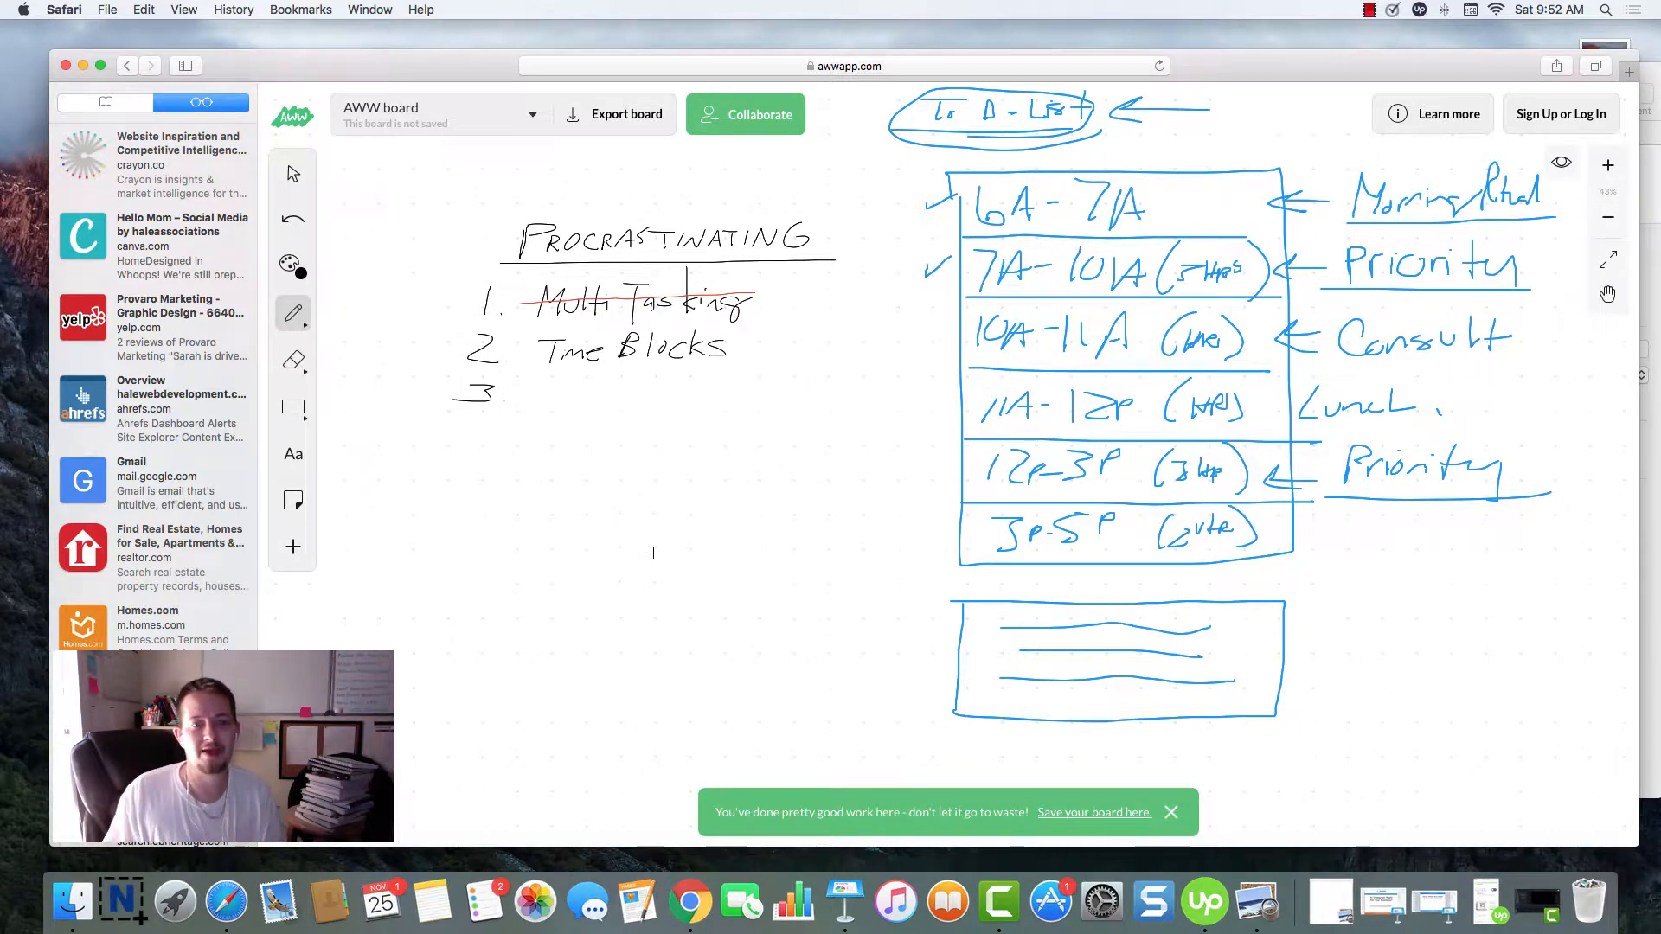
mouse_move(535, 378)
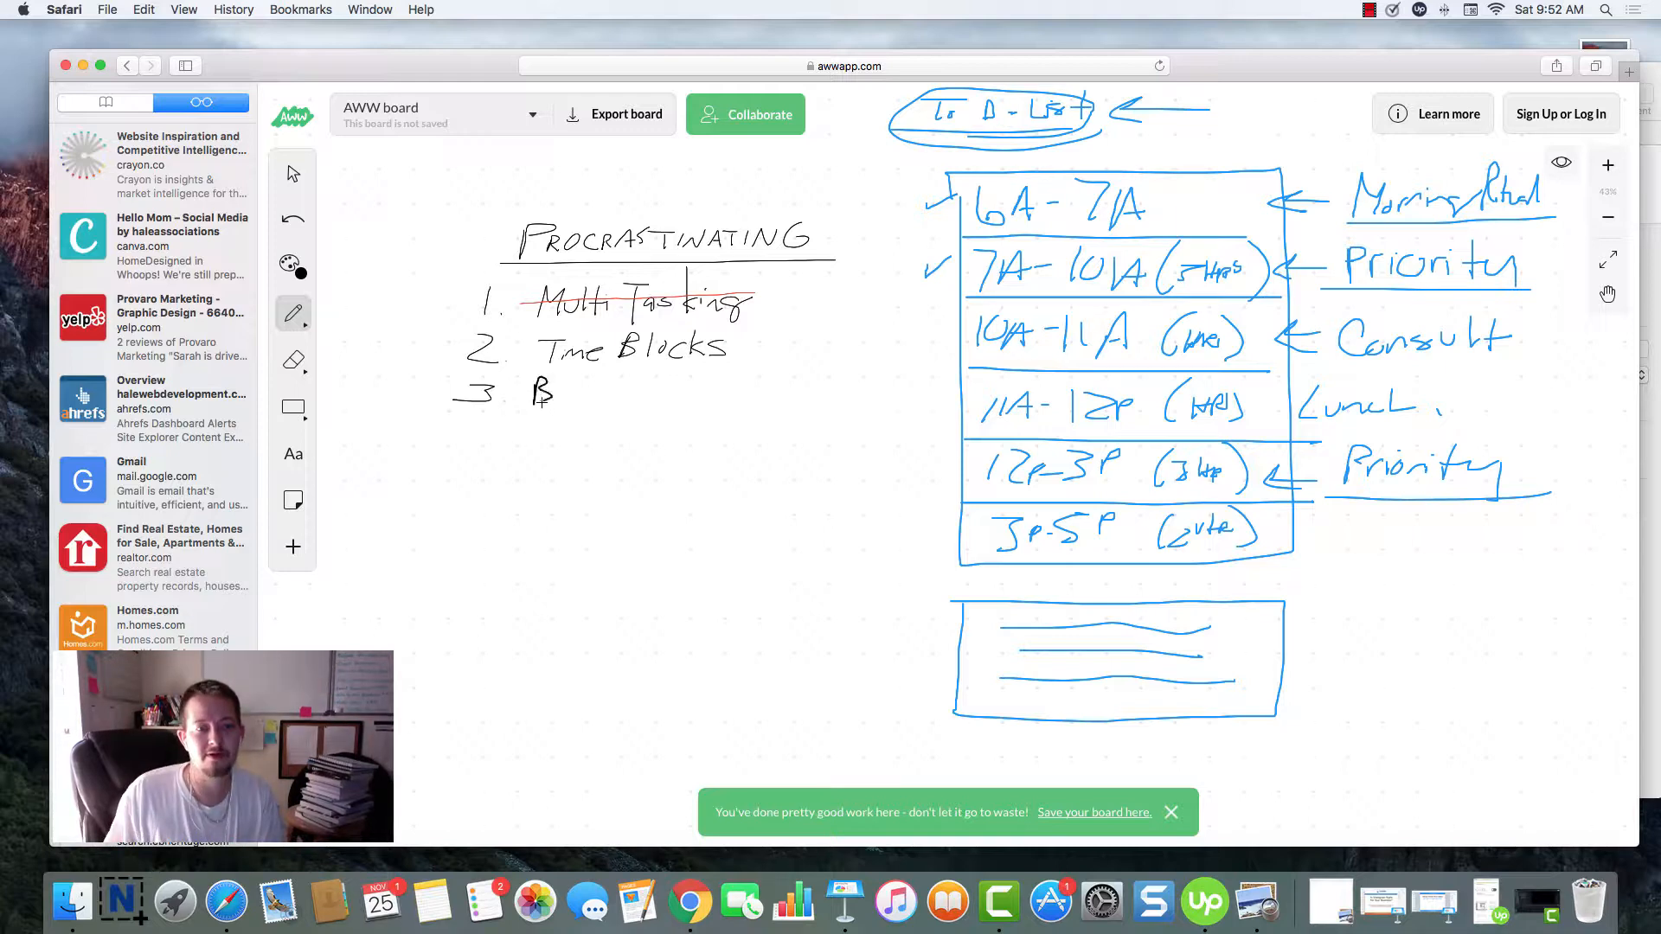
- Finish 'Break It Down' as item 3 and start the purple FB lettering
drag(534, 392, 646, 391)
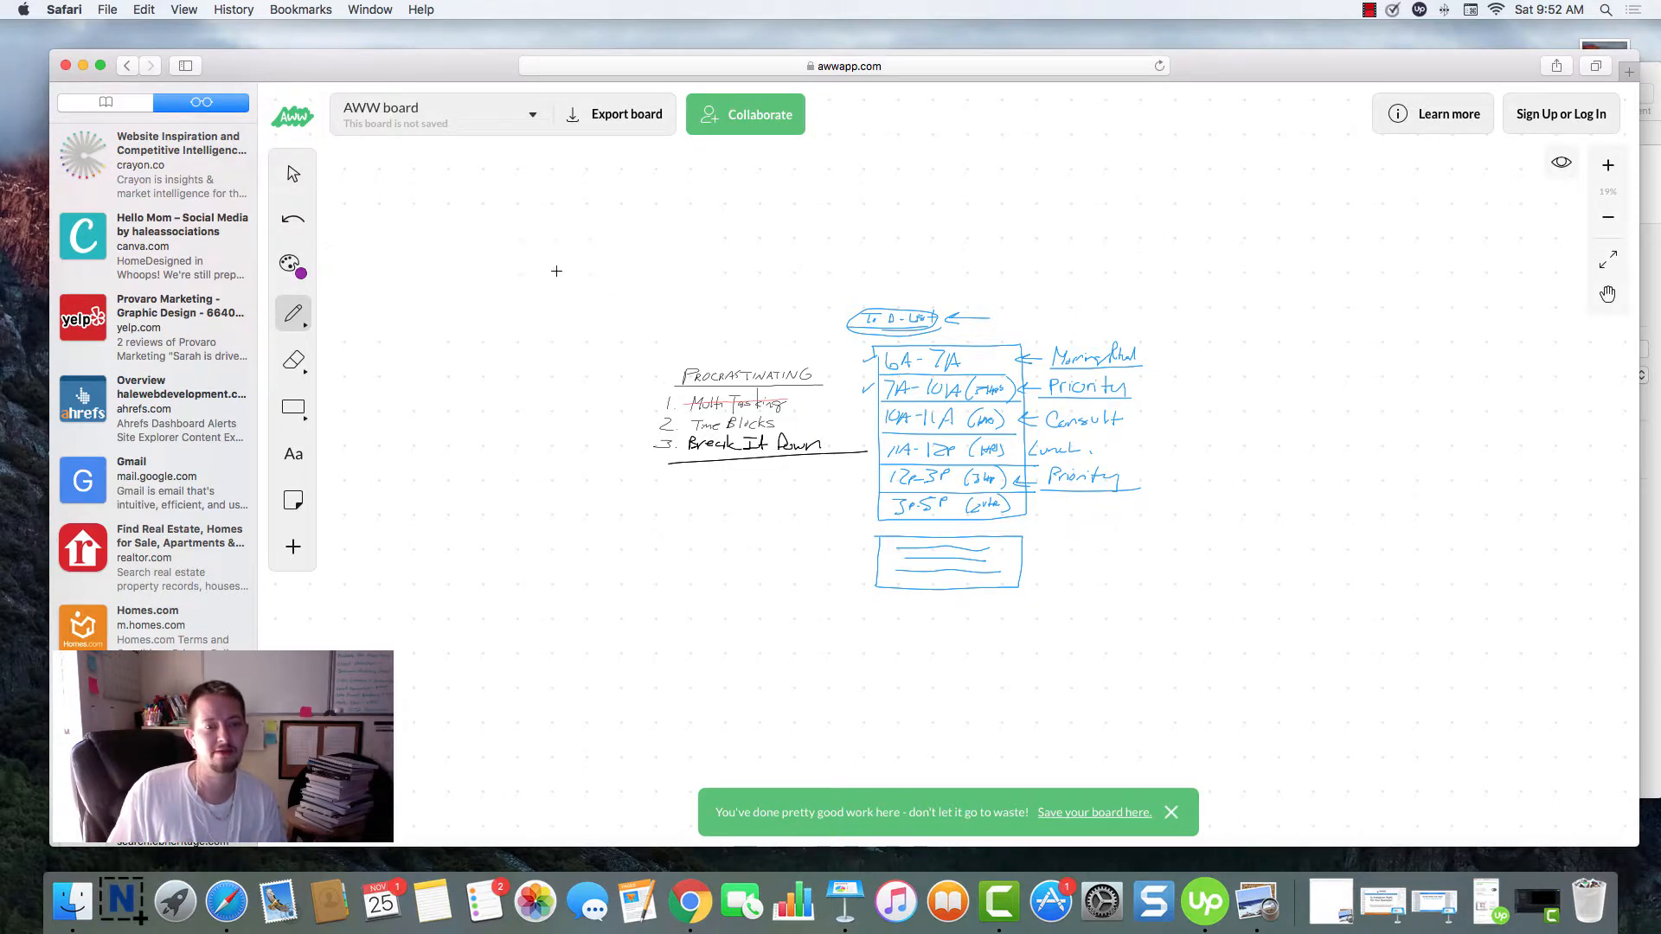
drag(377, 217, 383, 254)
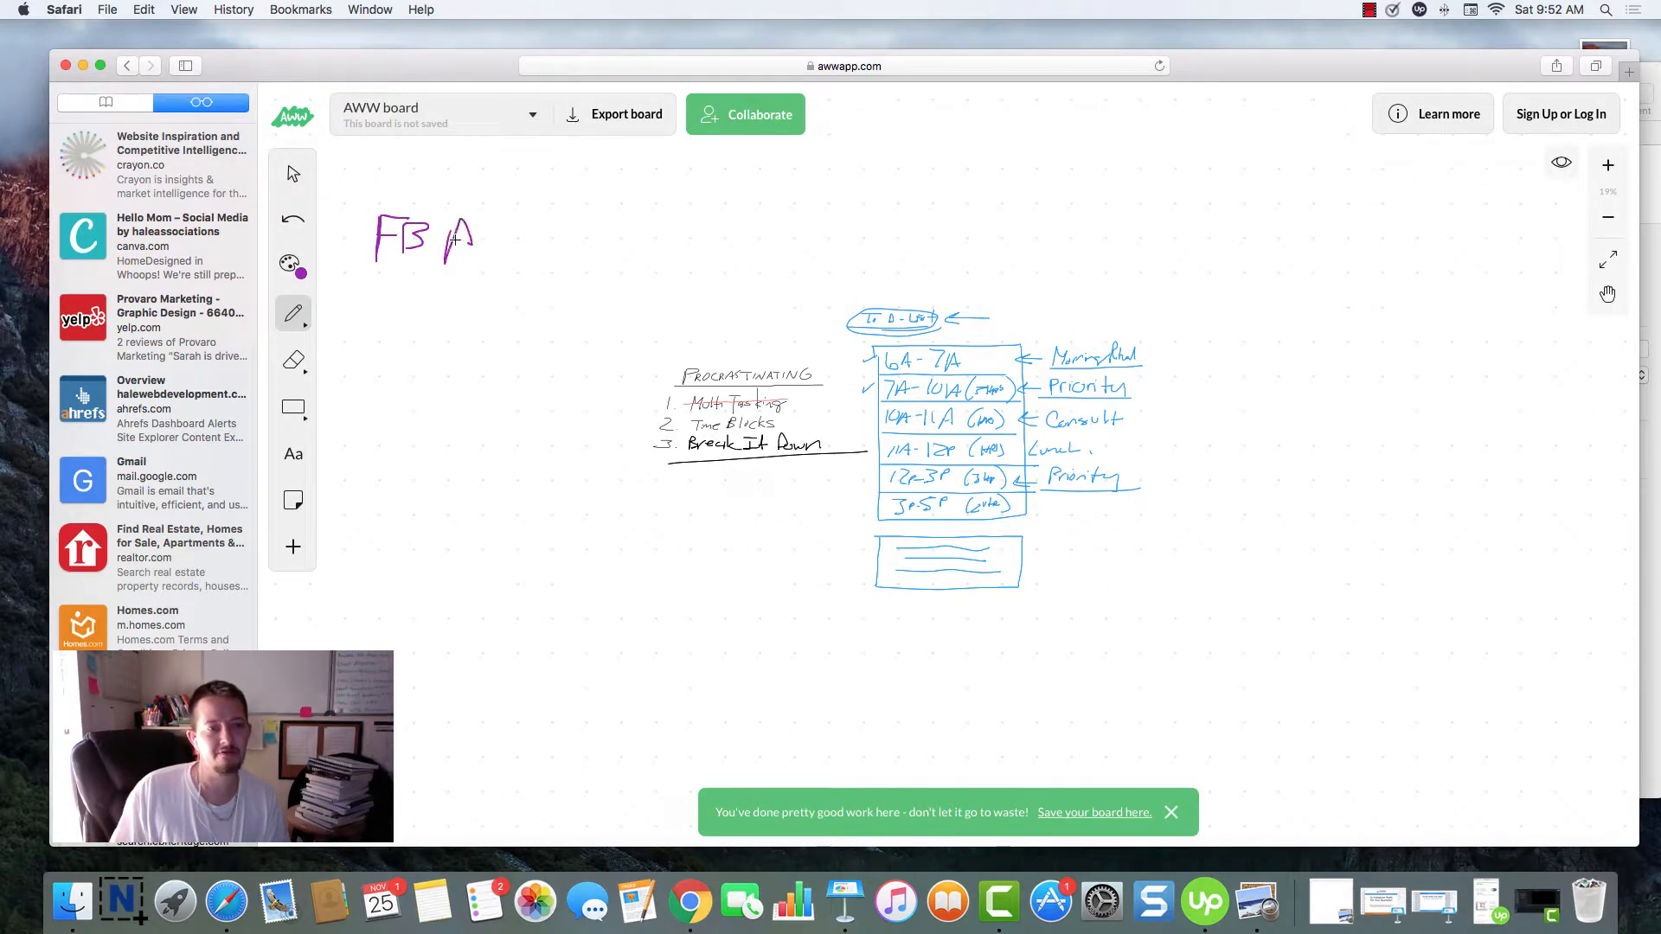
- Write 'Ad Campaign' after 'FB' to complete the purple heading
drag(450, 239, 577, 244)
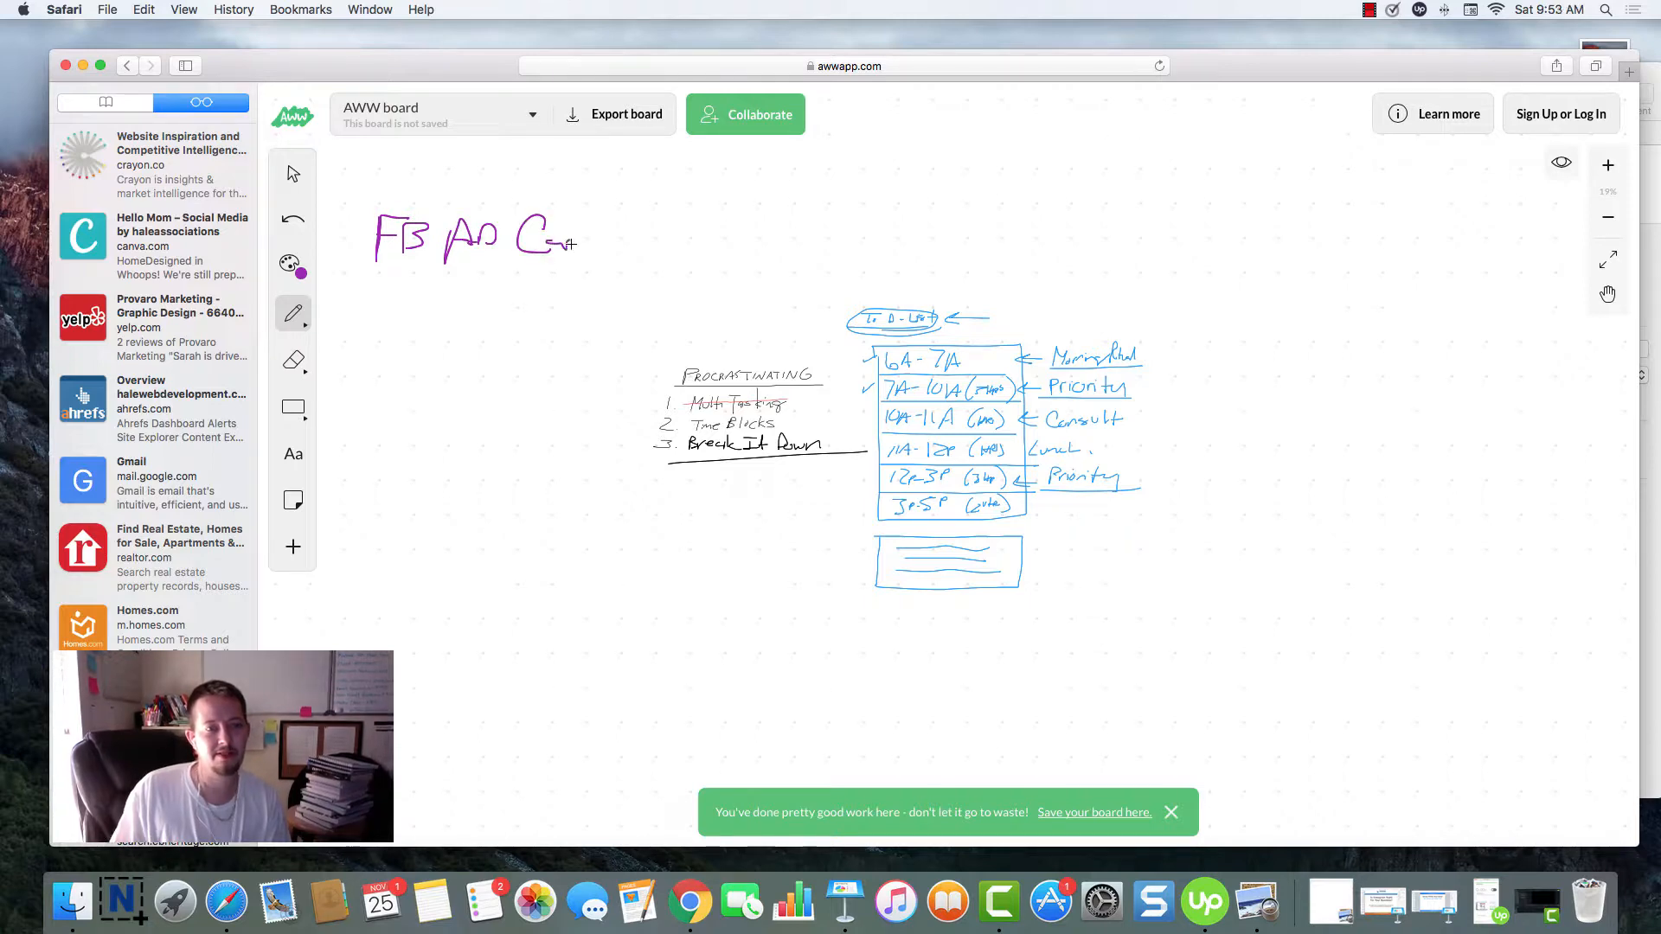
drag(529, 241, 609, 241)
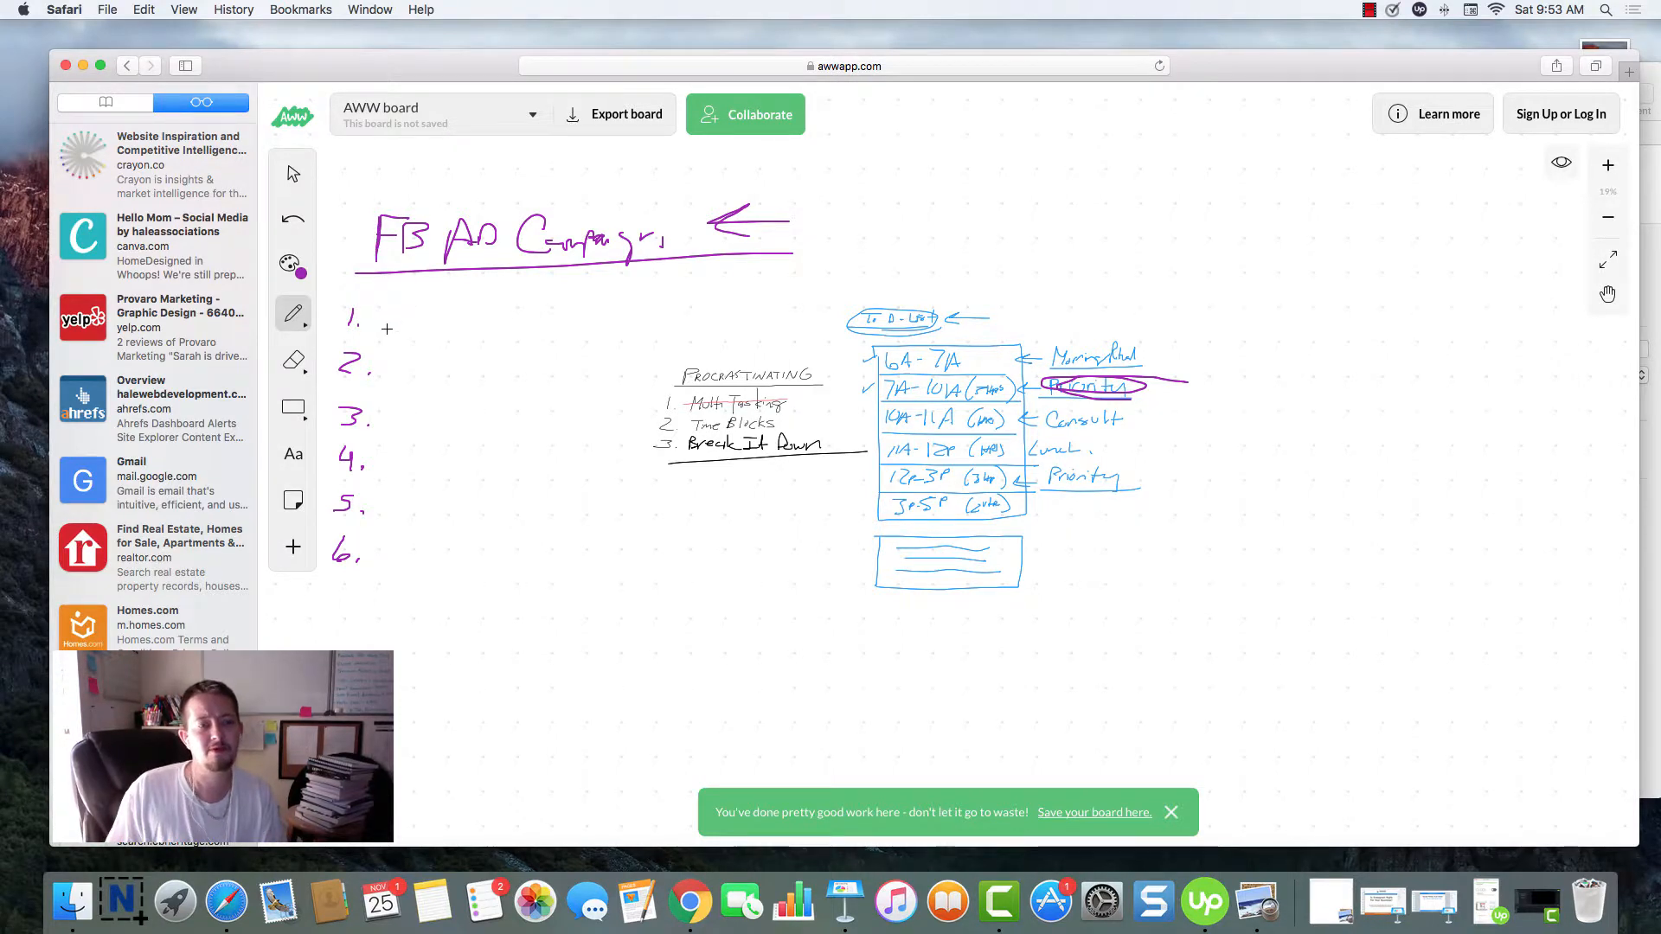
- Write 'Market Research' as campaign step 1 and 'Competitor Ads' as step 2
drag(381, 317, 450, 316)
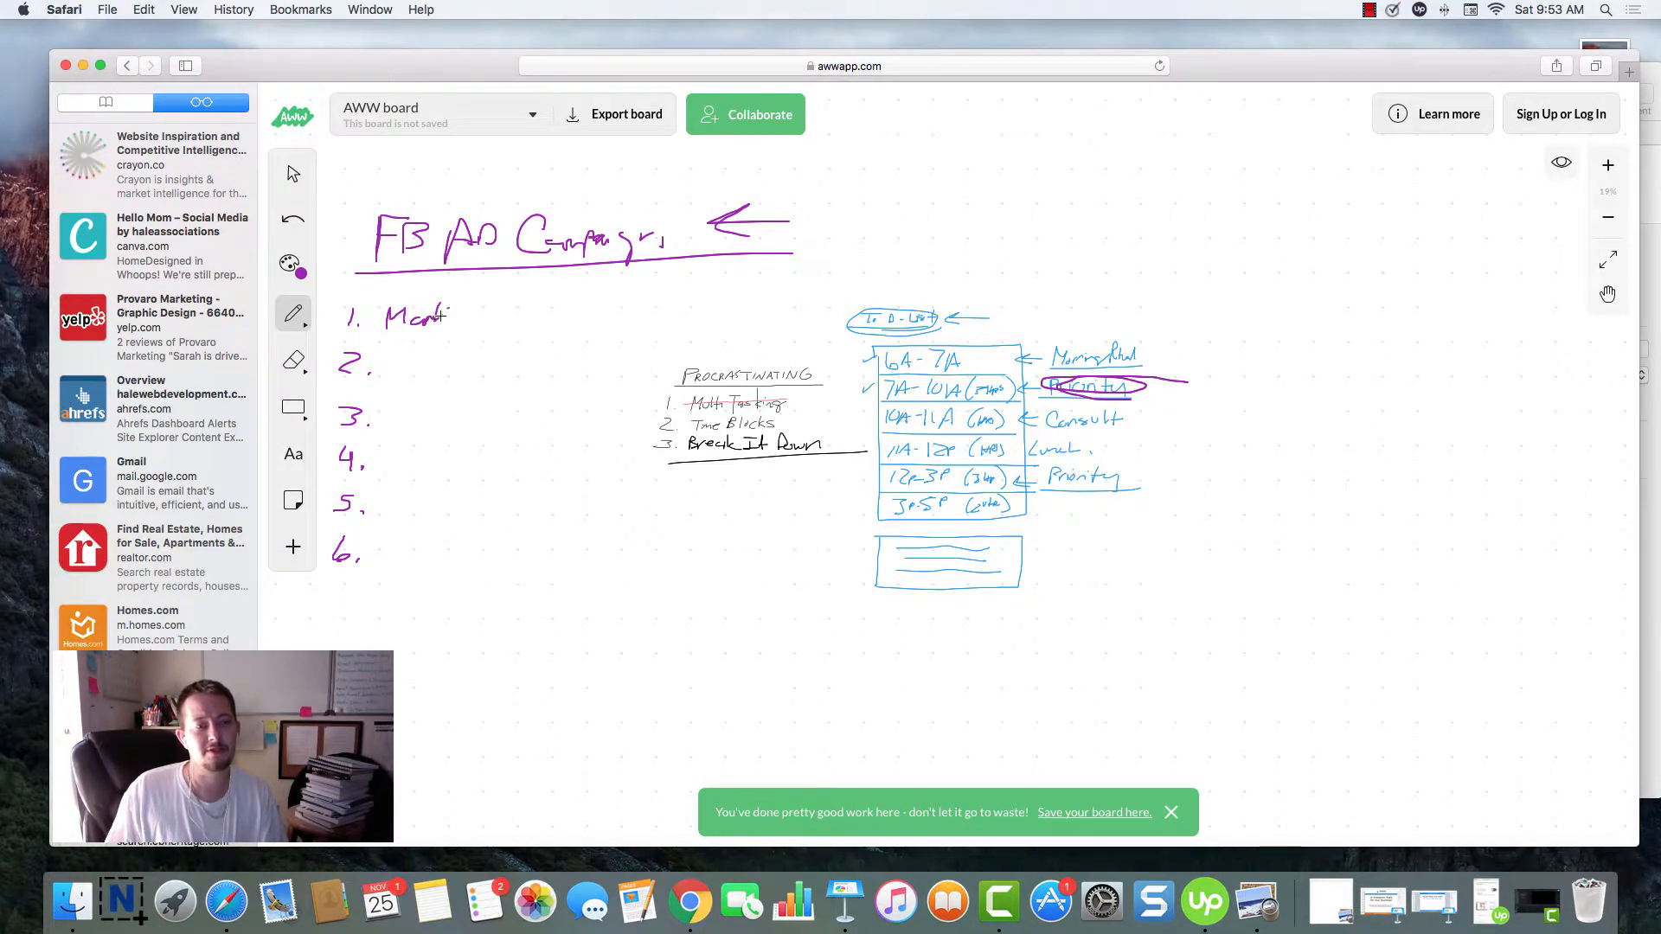
drag(449, 316, 508, 316)
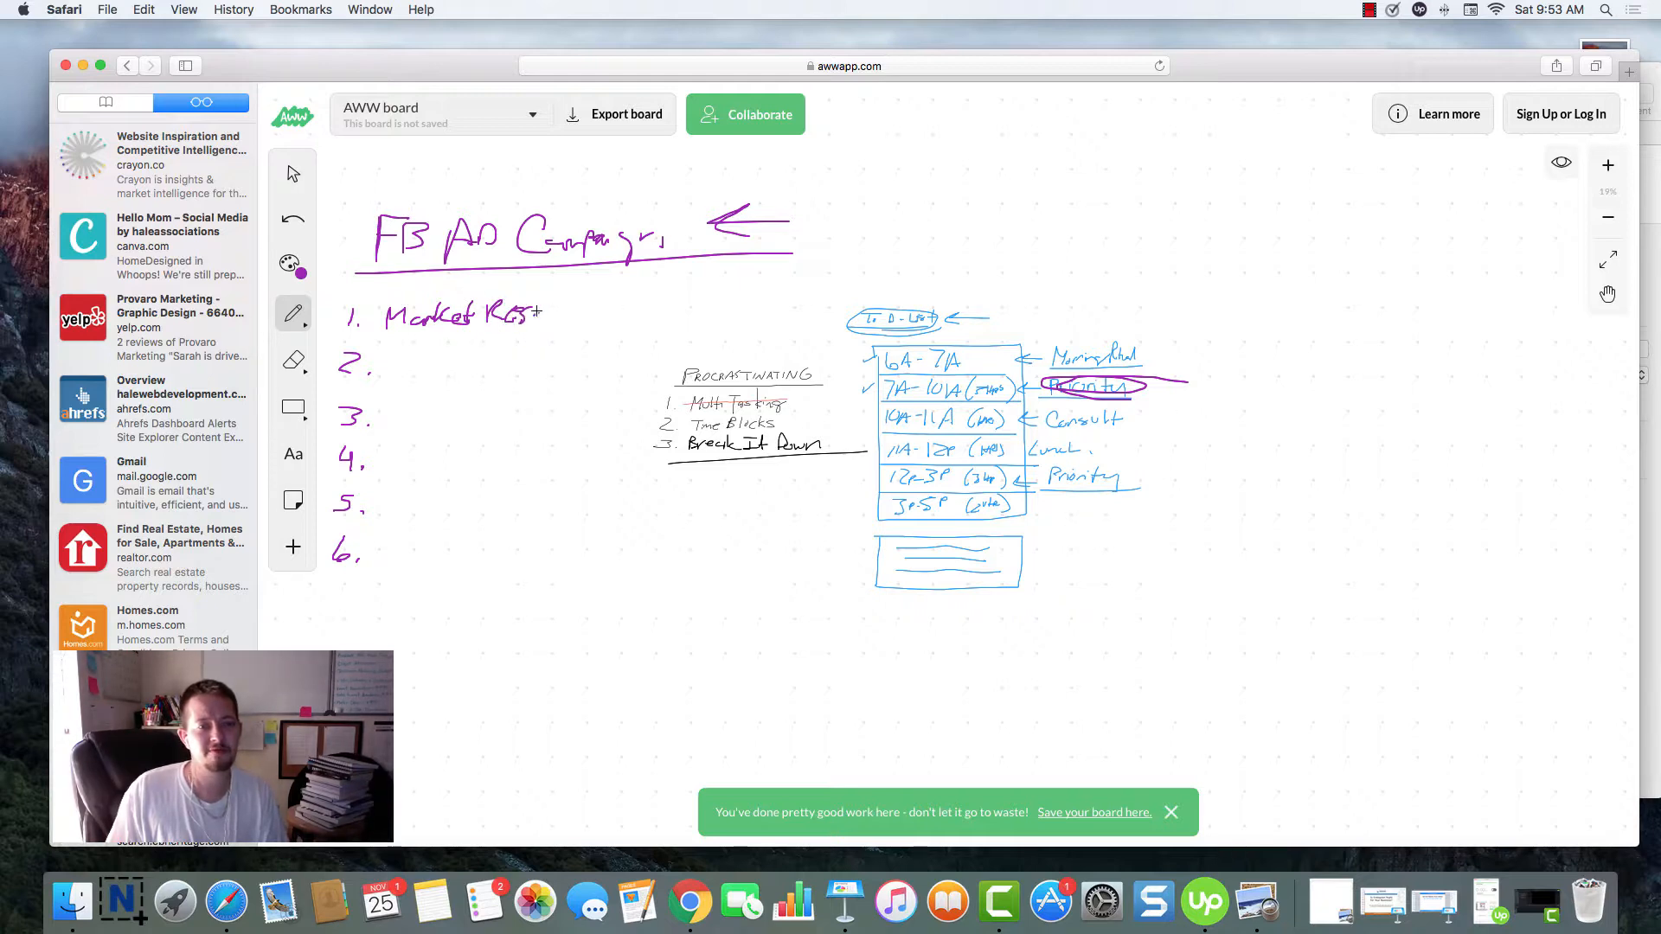
drag(519, 313, 619, 313)
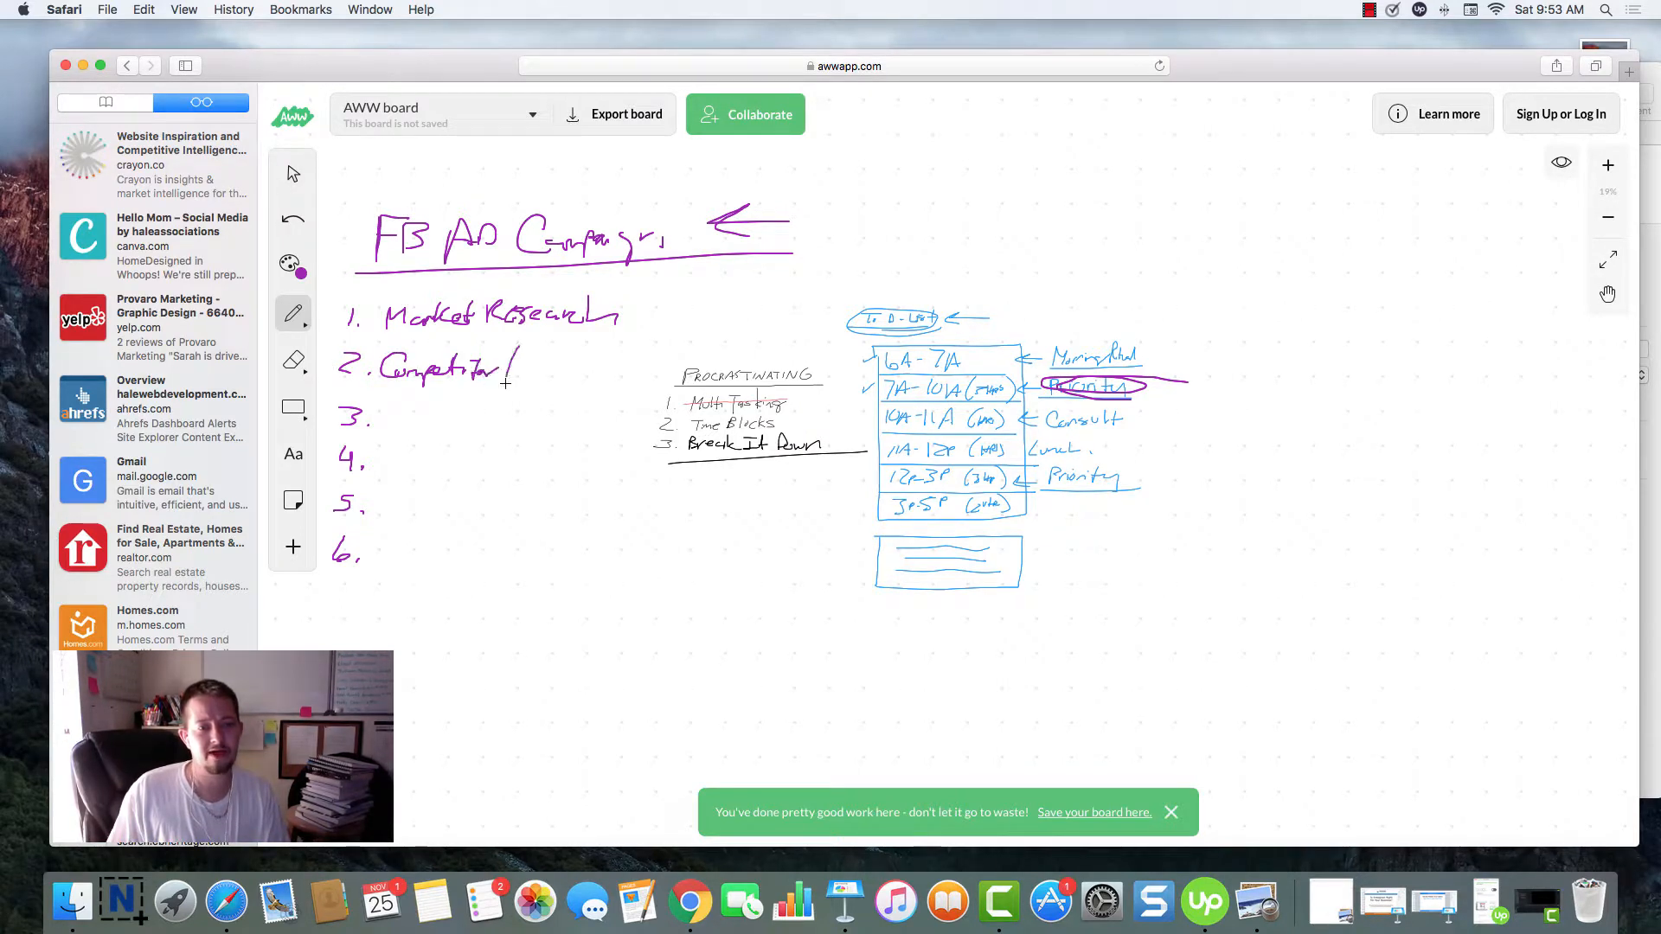
drag(519, 369, 582, 368)
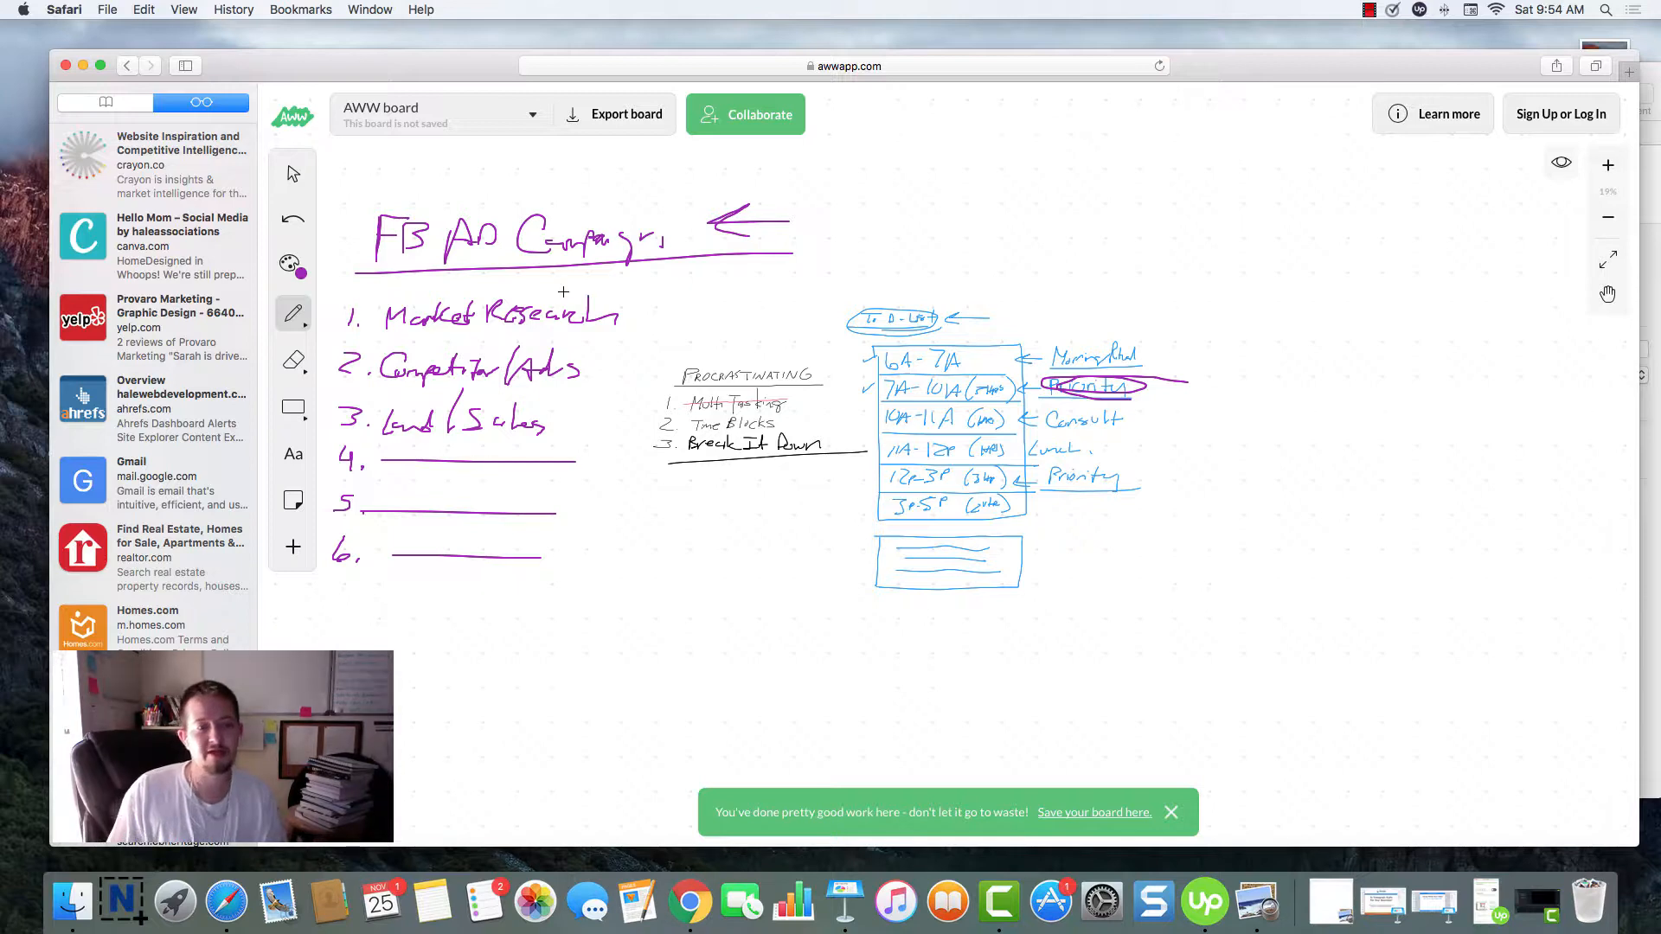
mouse_move(501, 339)
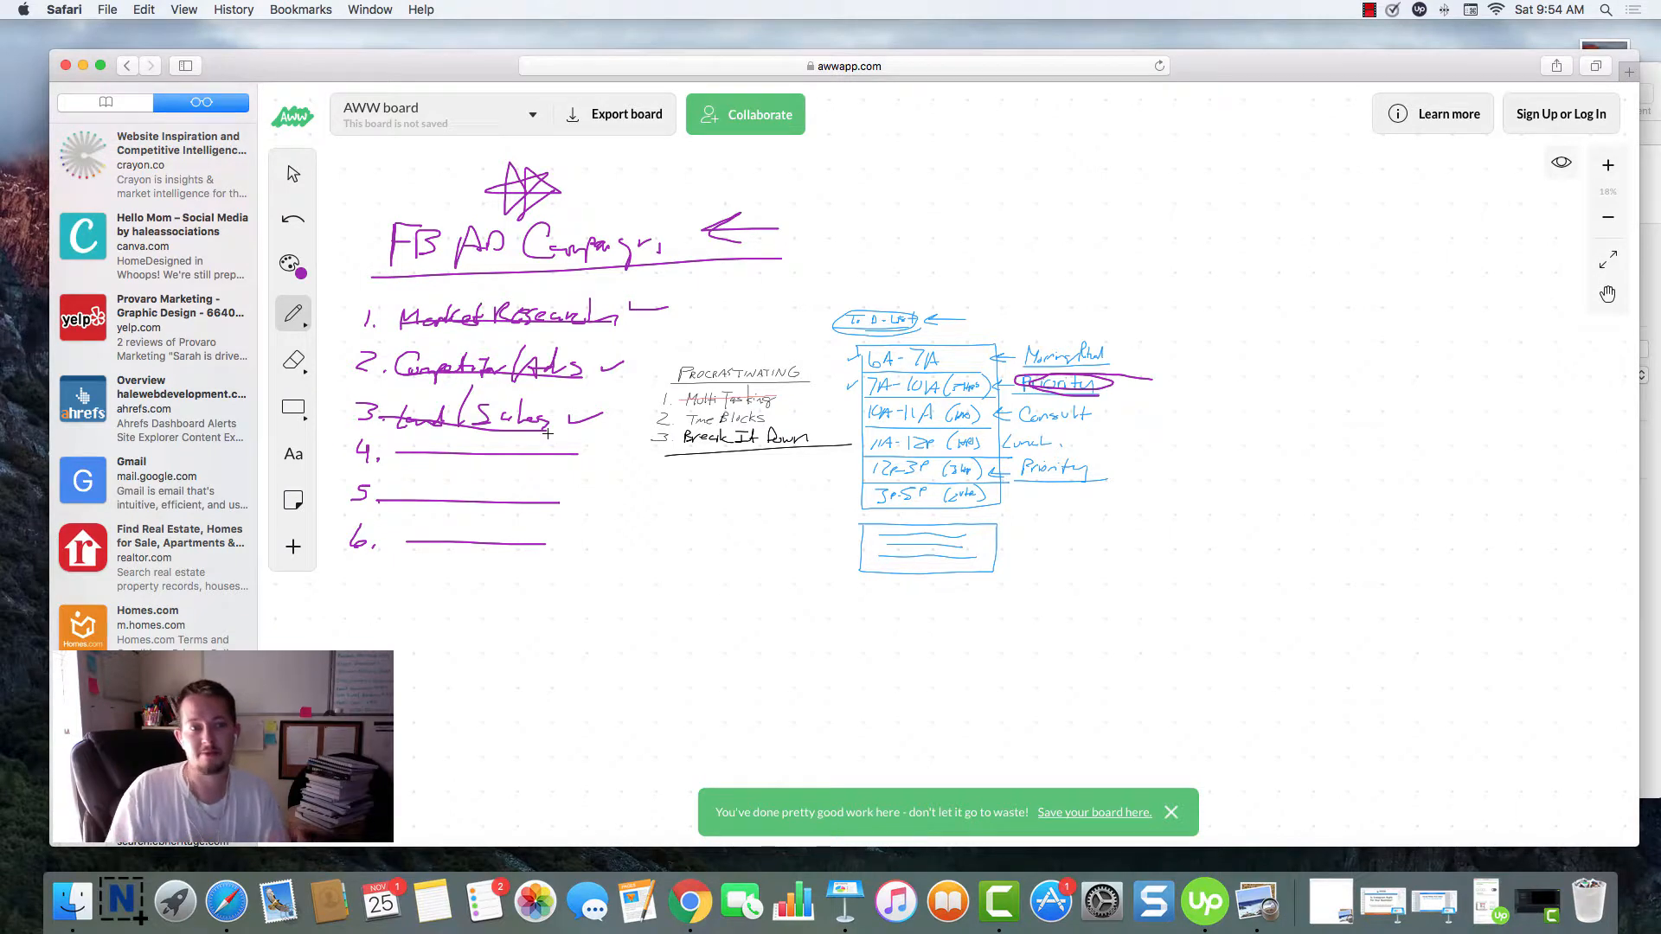
mouse_move(579, 456)
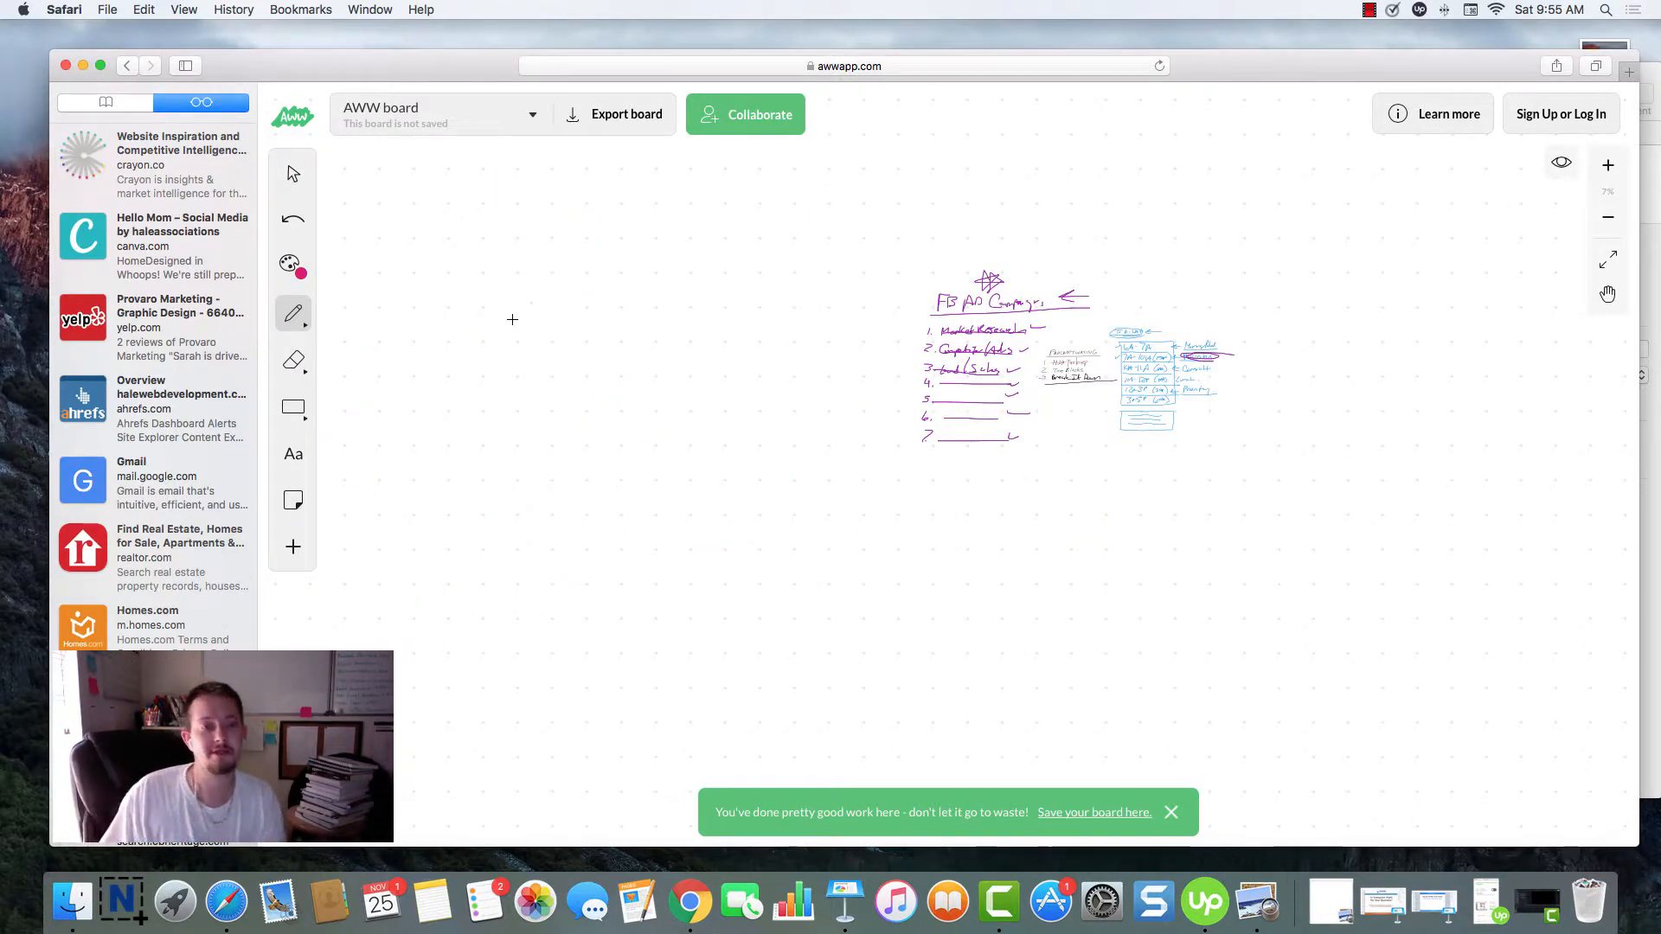
- Write '4K Blog' in red at upper left and draw a box around it
drag(432, 246, 458, 236)
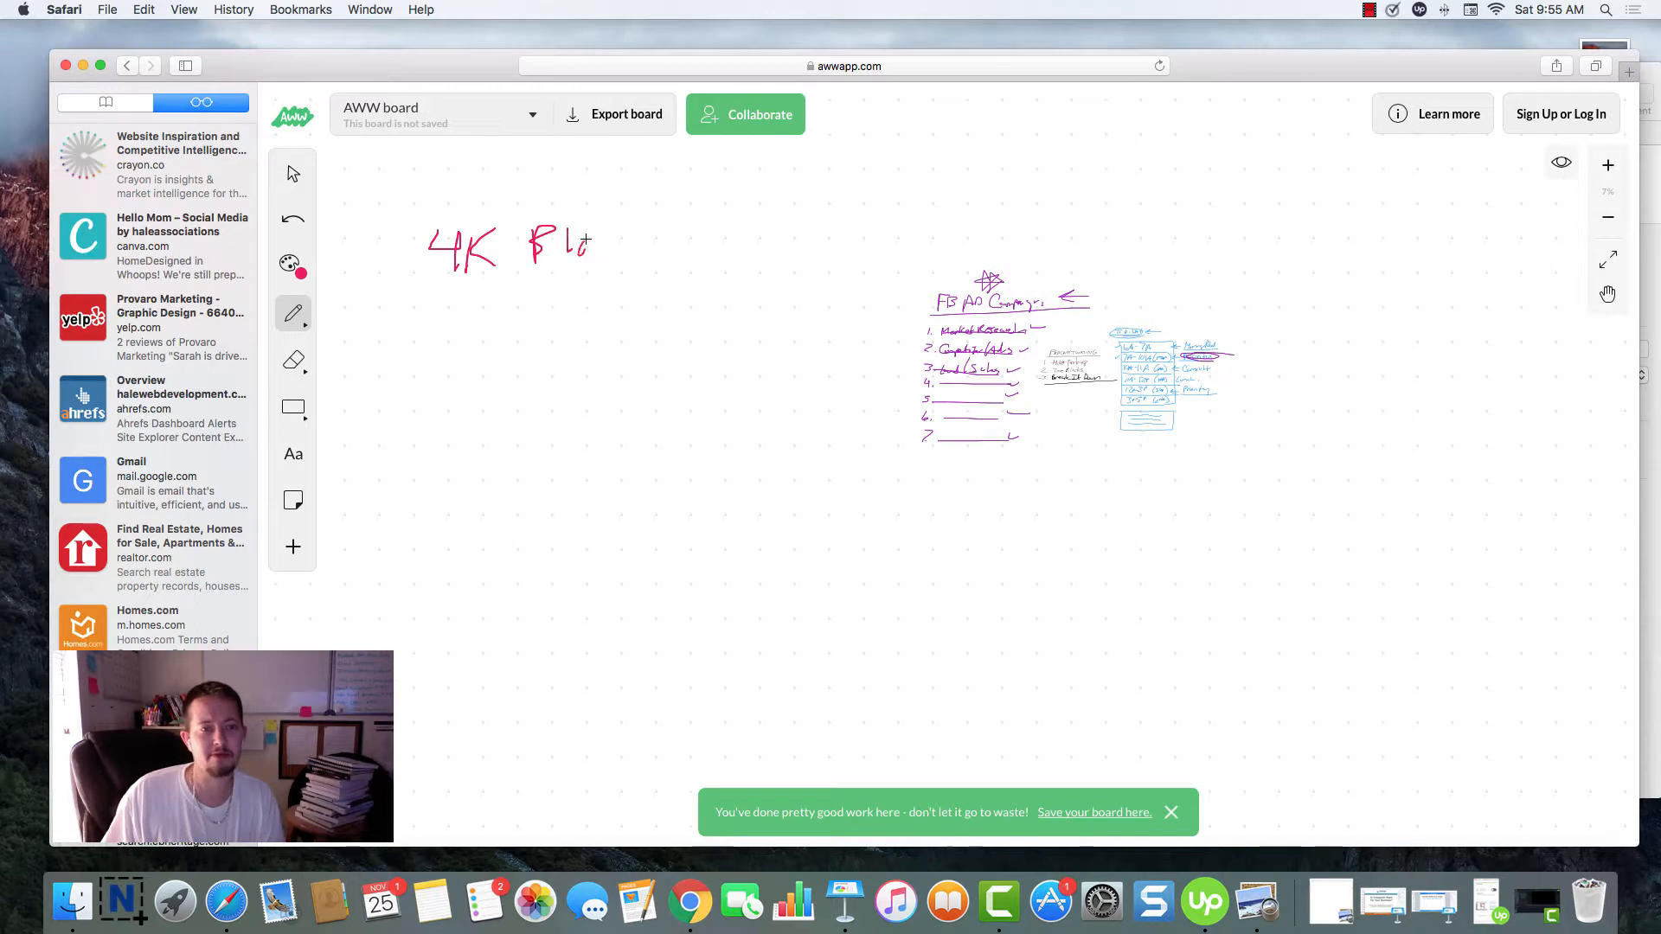
drag(628, 194, 373, 316)
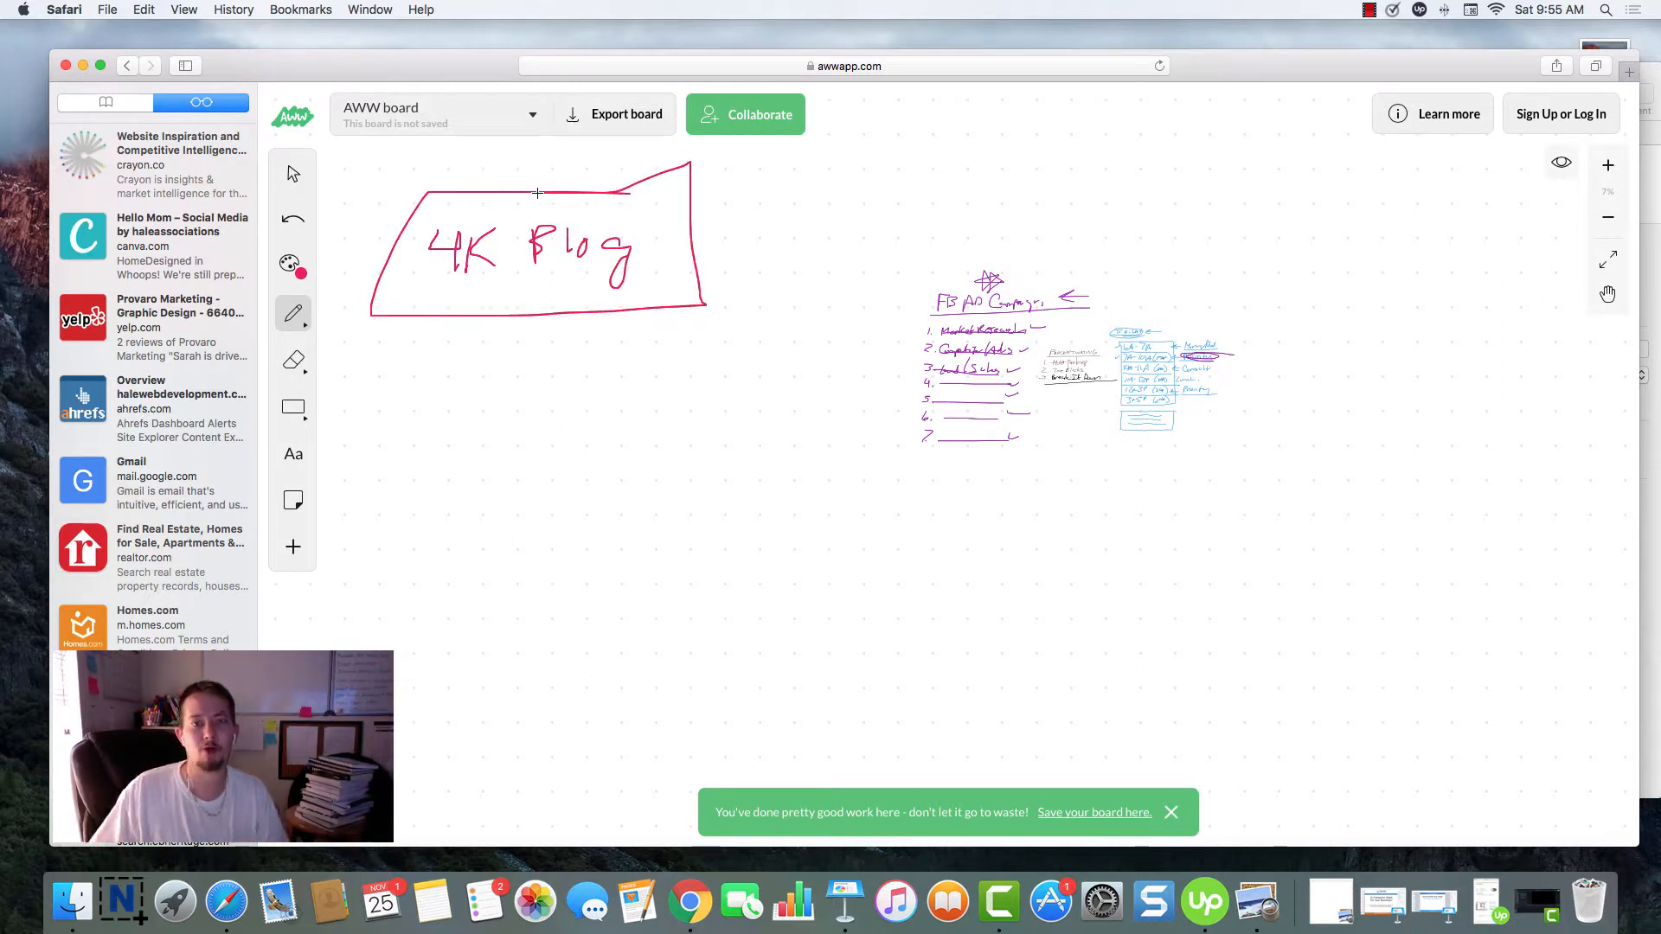
mouse_move(779, 233)
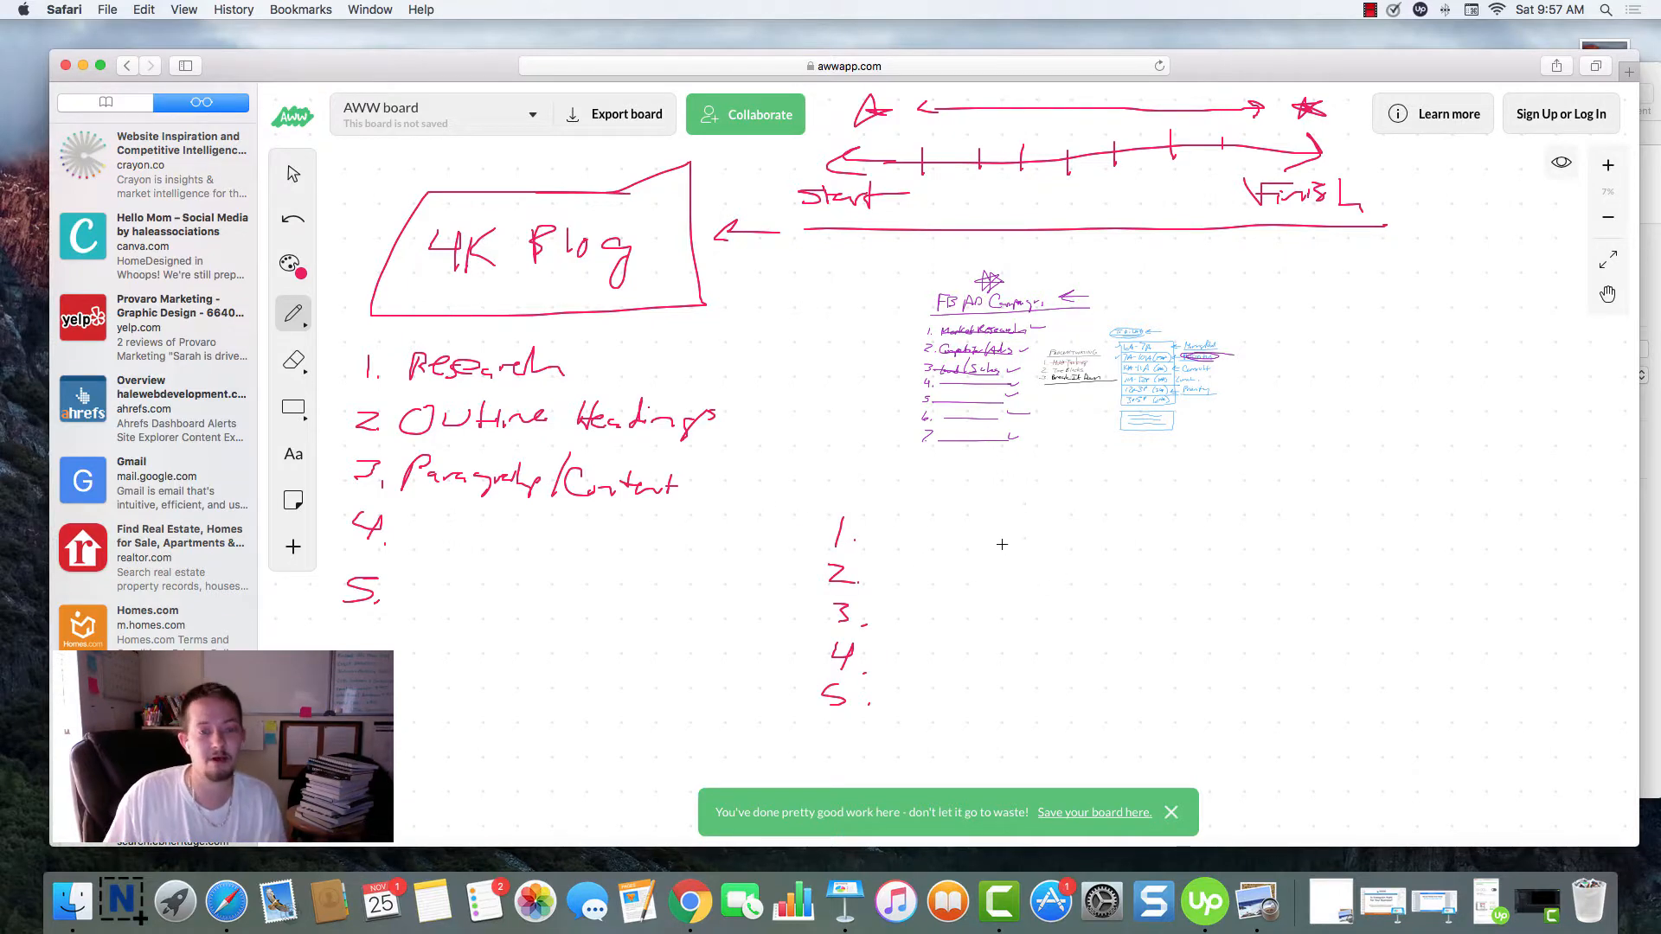
mouse_move(973, 528)
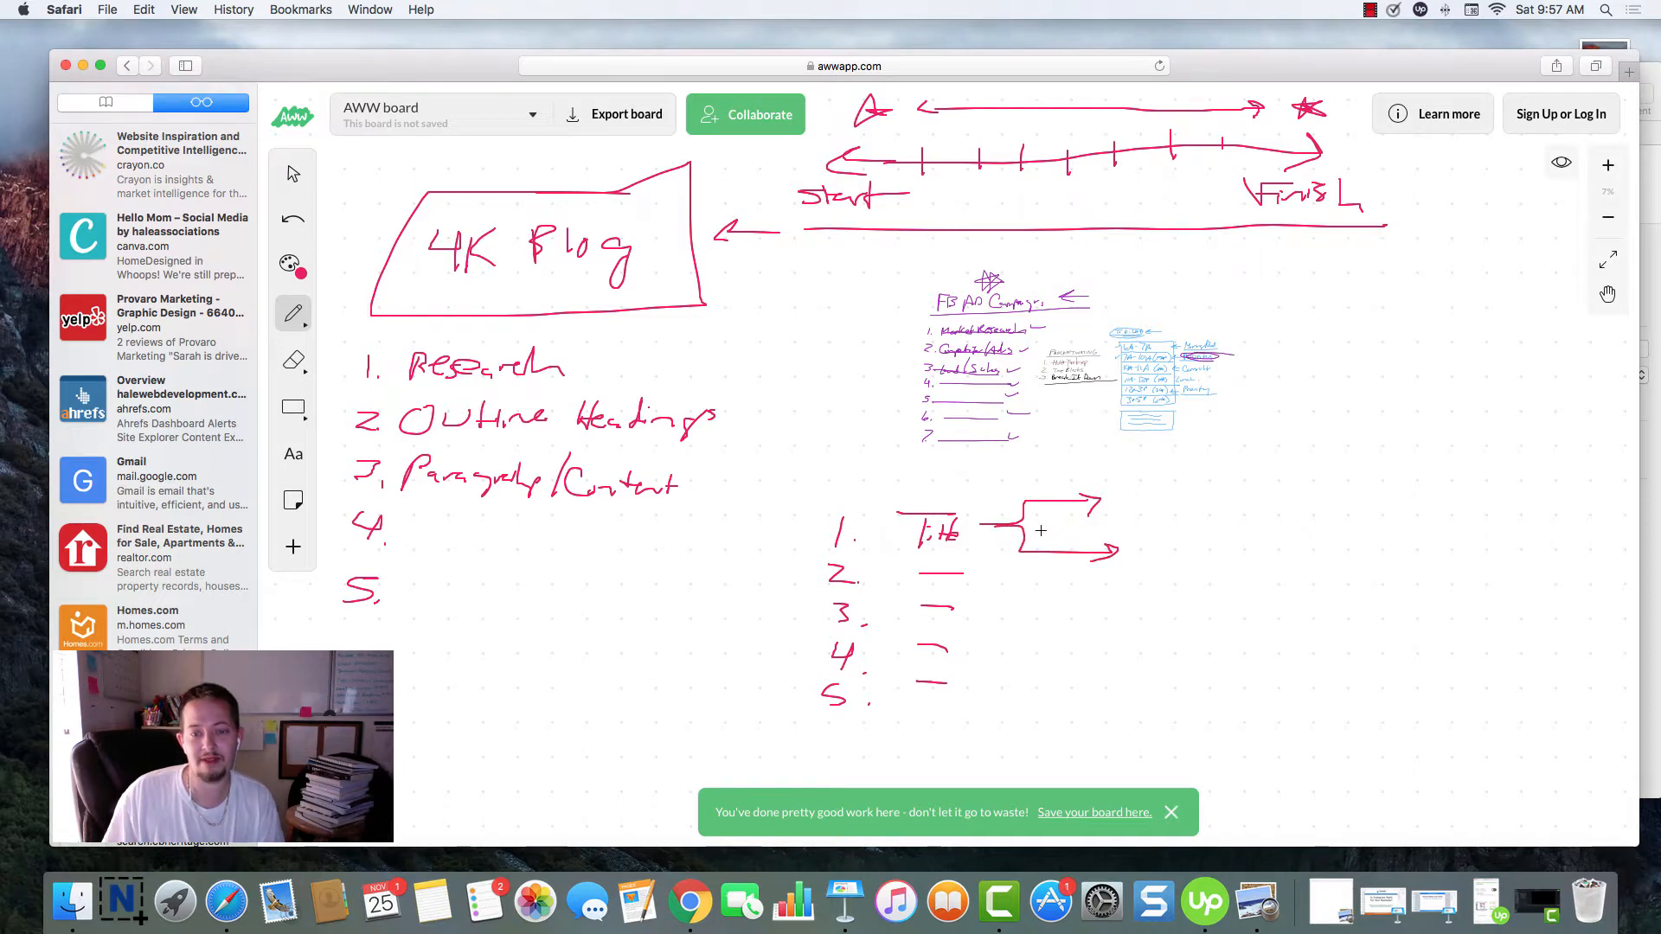
mouse_move(1150, 480)
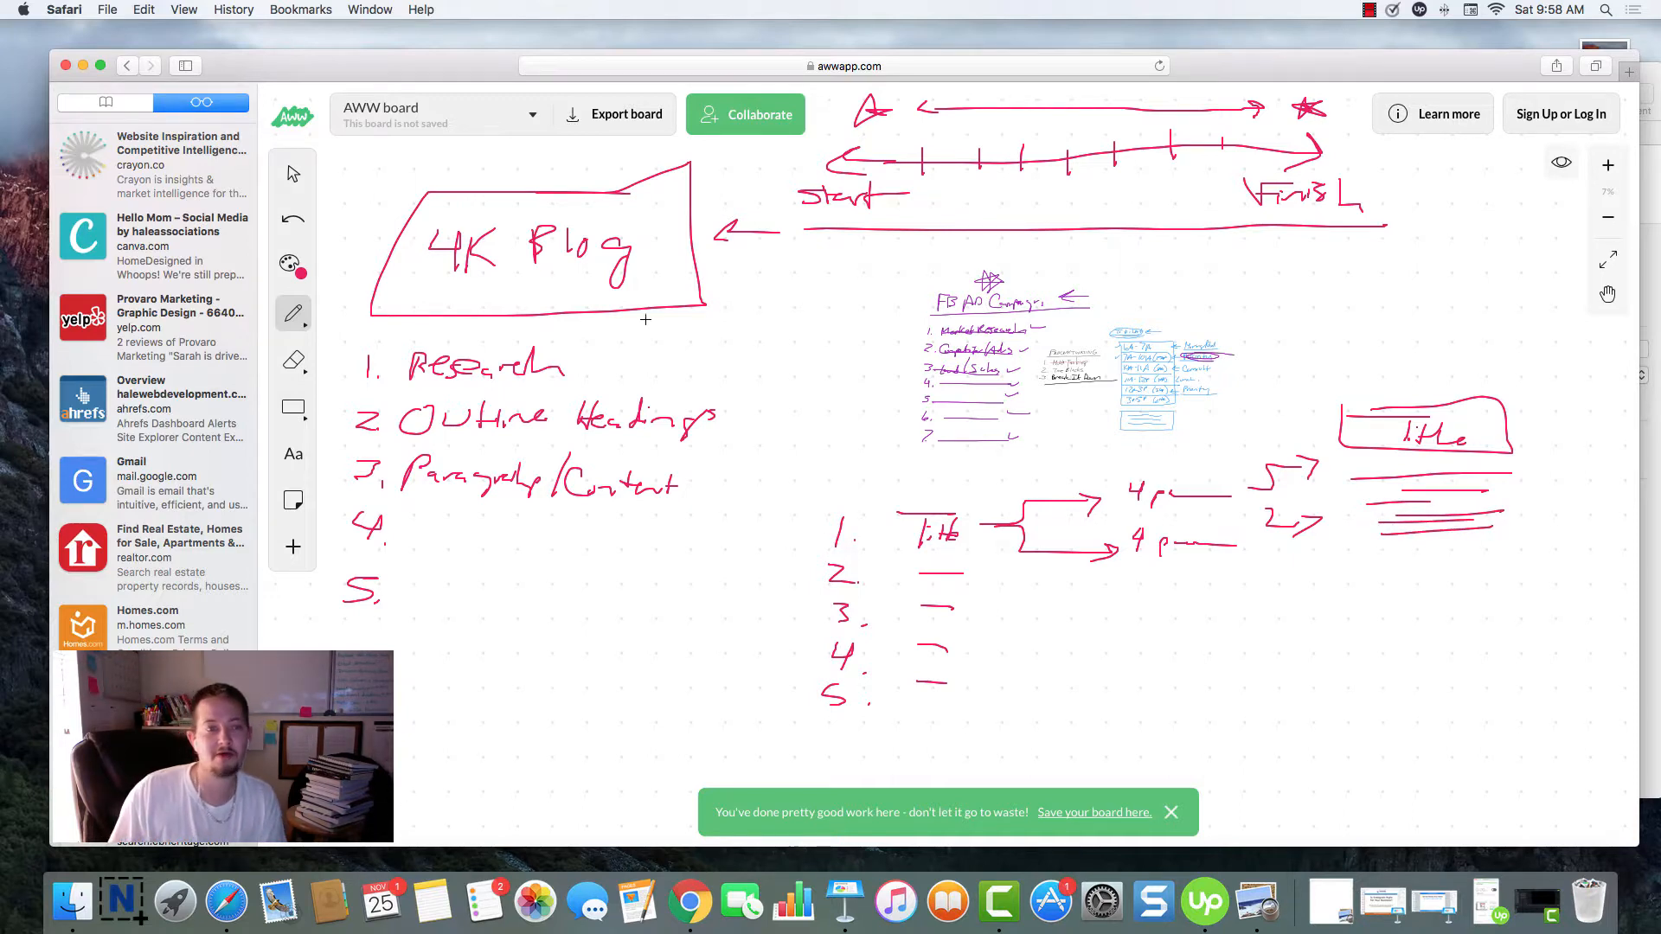
mouse_move(560, 296)
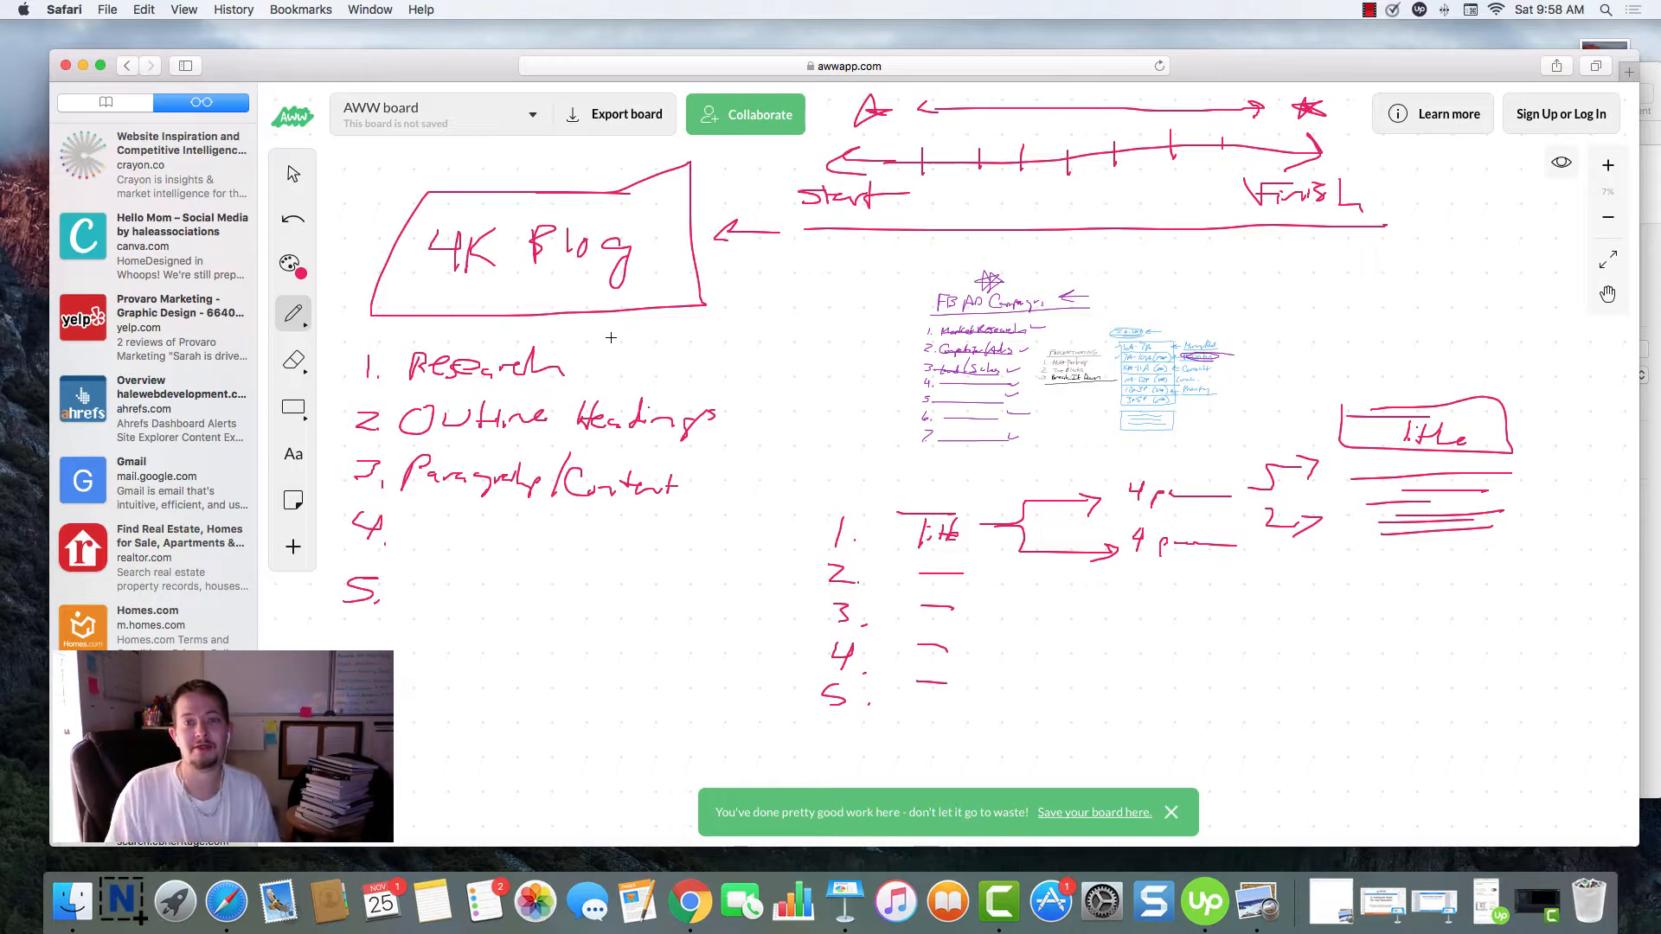
mouse_move(1267, 323)
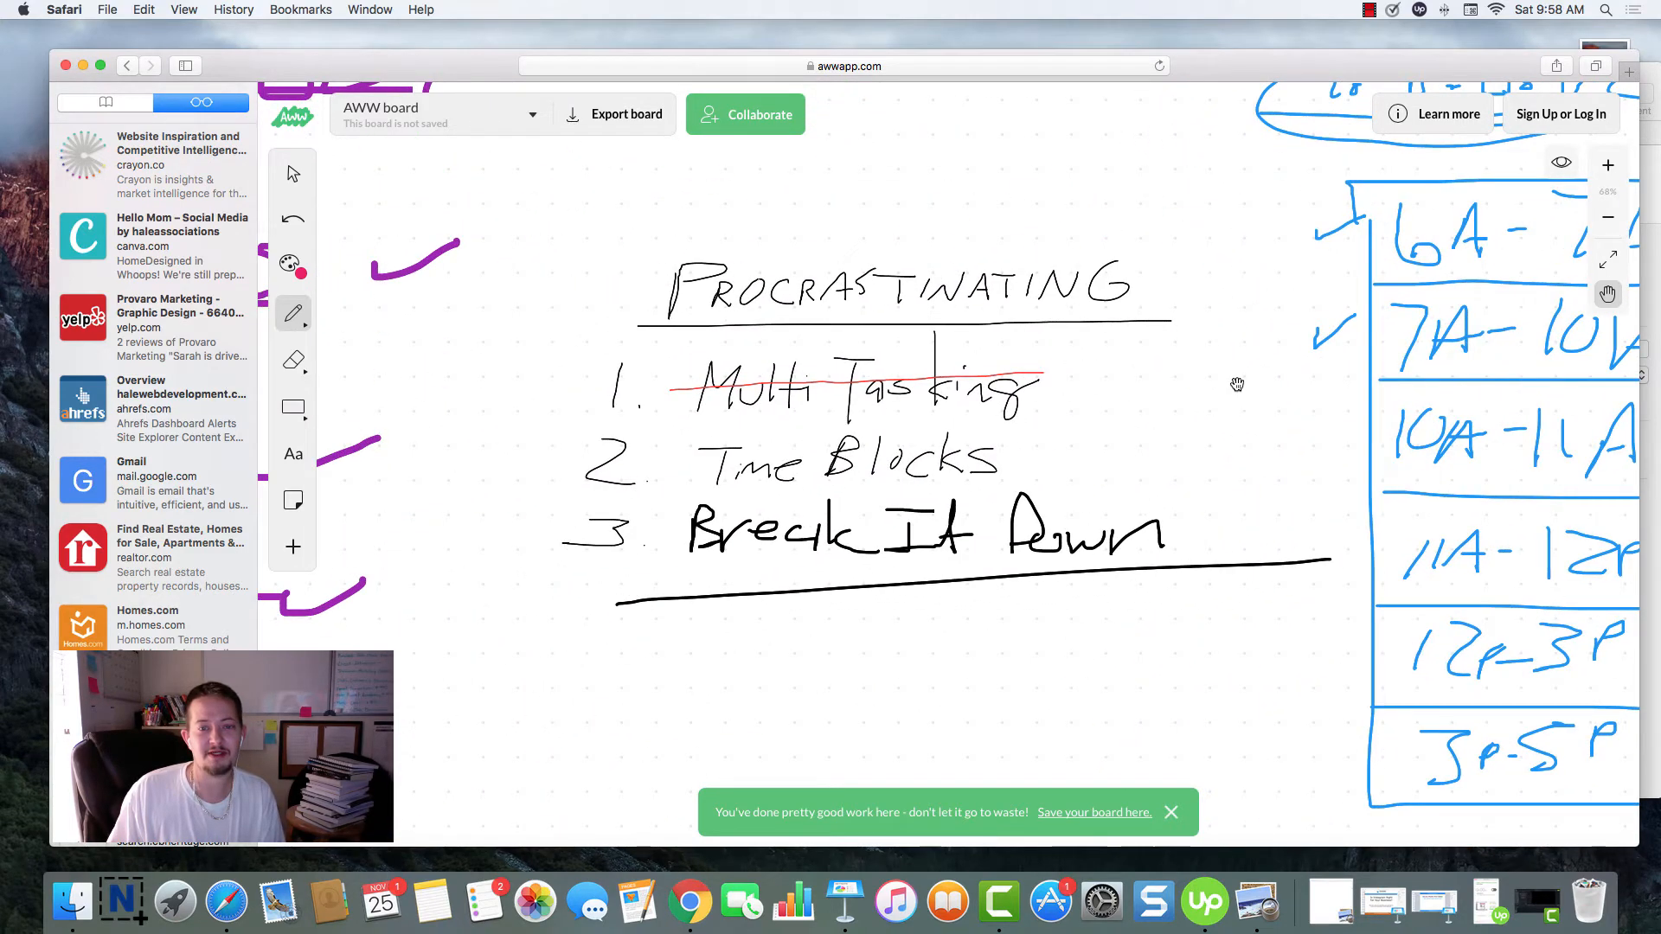
mouse_move(1401, 434)
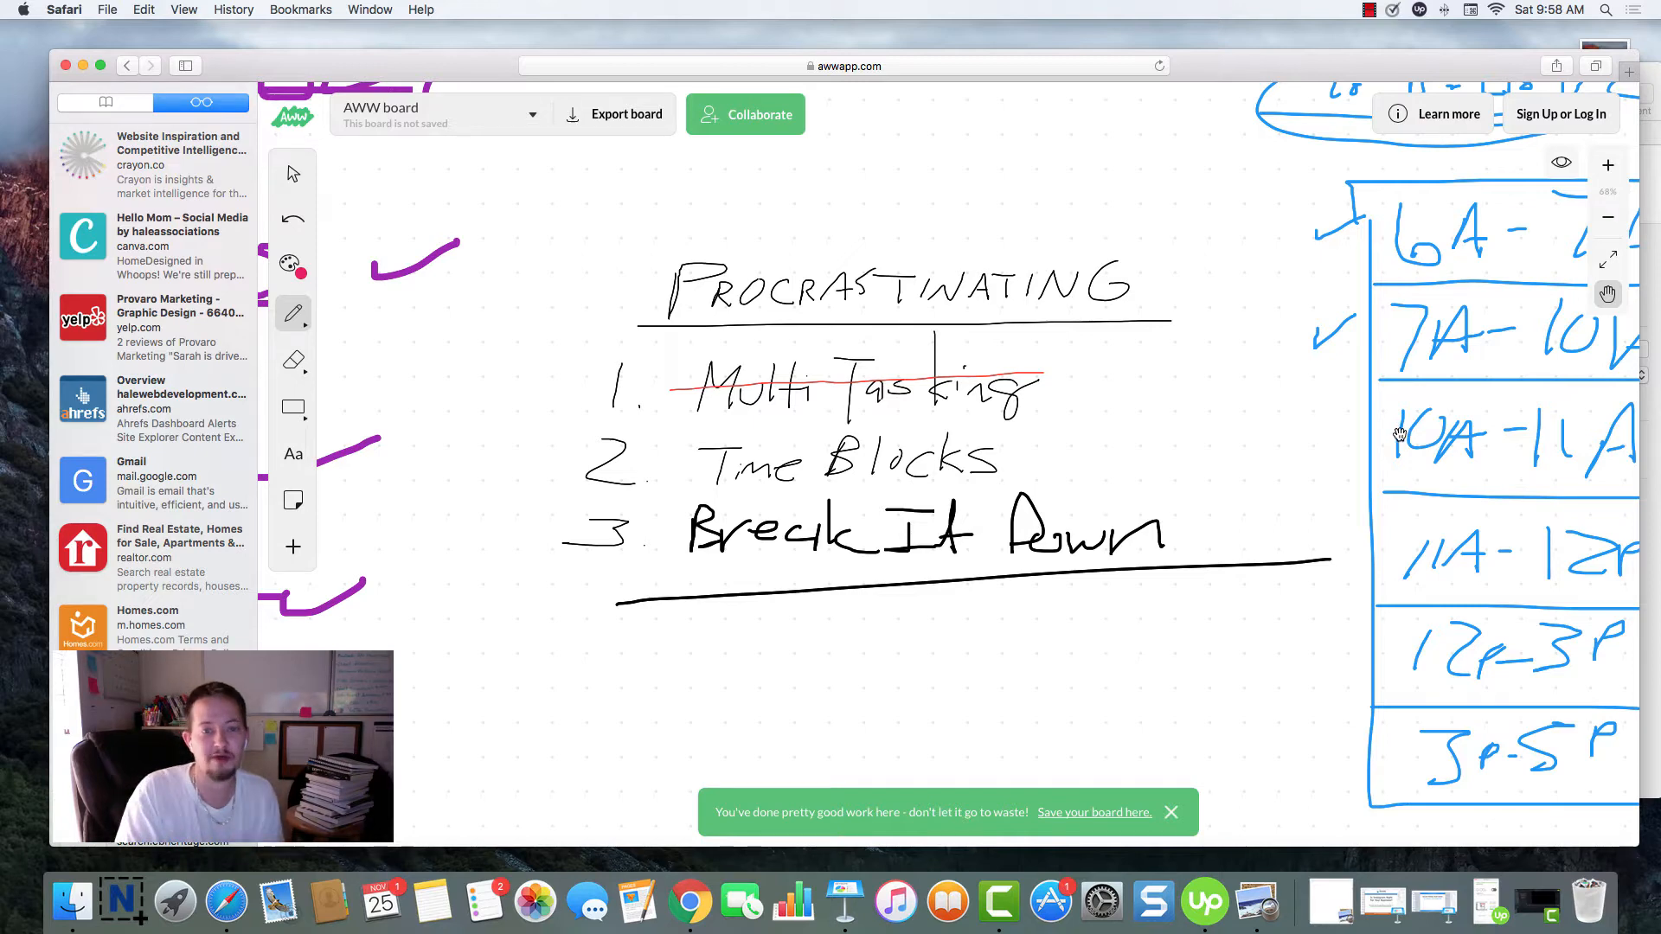